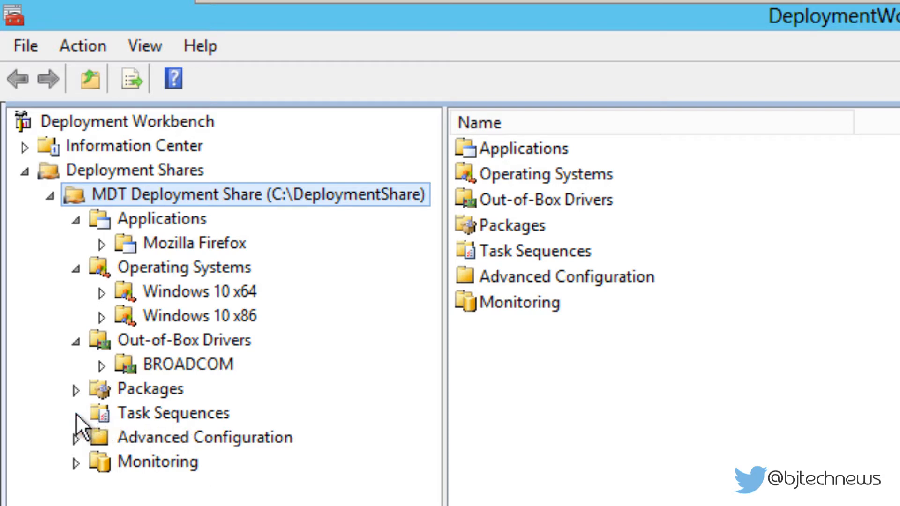
- Select the Task Sequences node and bring up its right-click actions menu
click(173, 412)
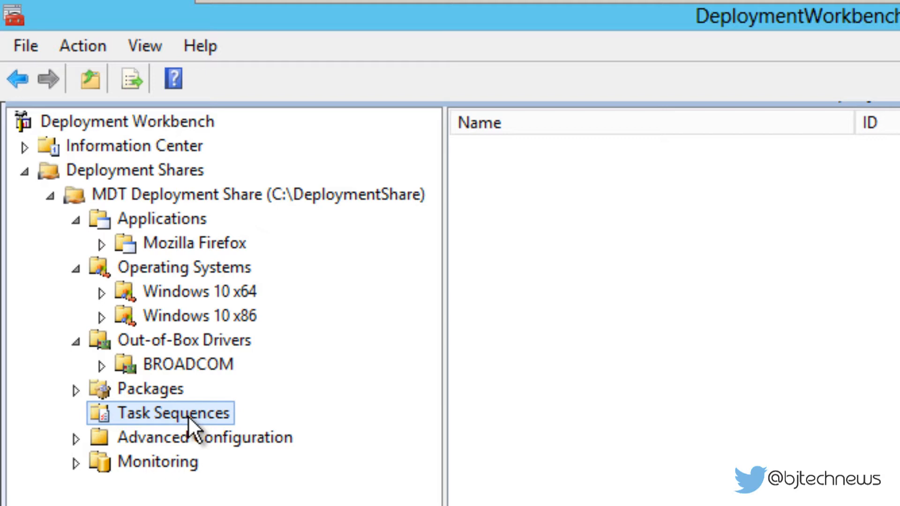
right_click(172, 412)
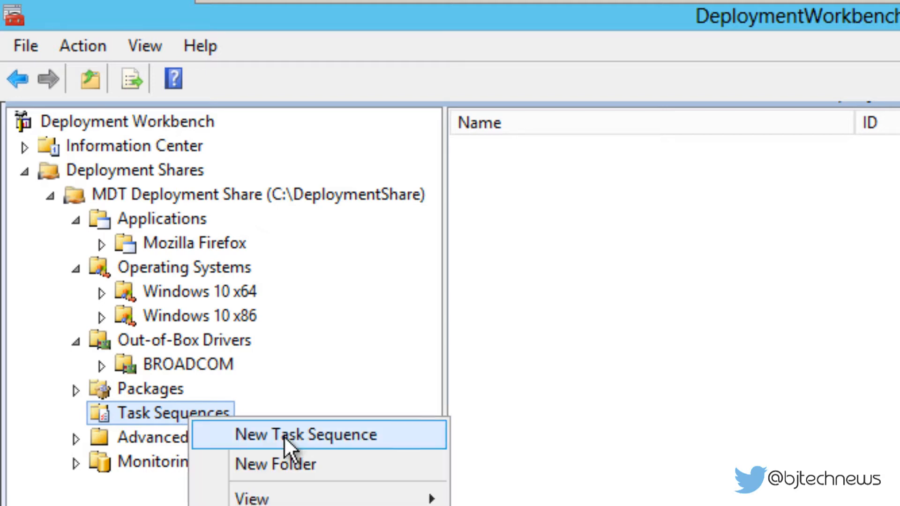
- Create a new folder named 'Windows 10 x64 TS' with comment 'TS = Task Sequence'
click(275, 464)
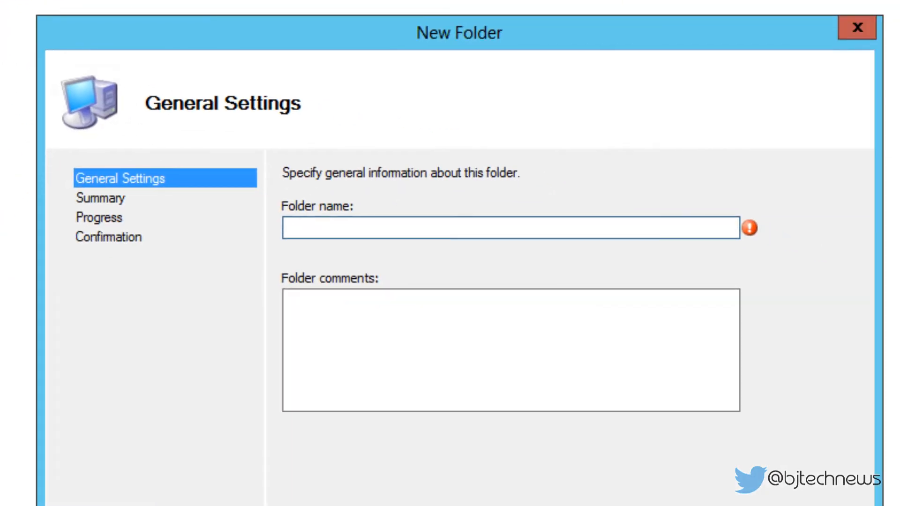
text(Windows)
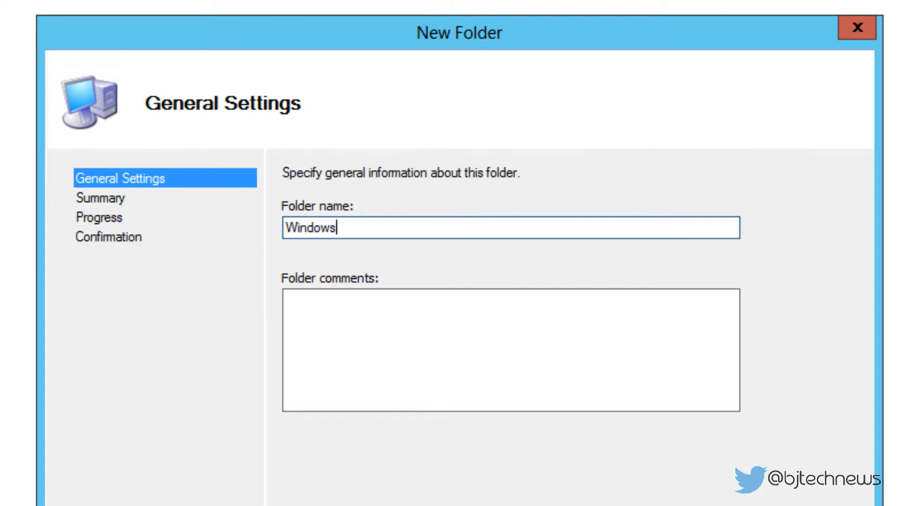
text(10 x6)
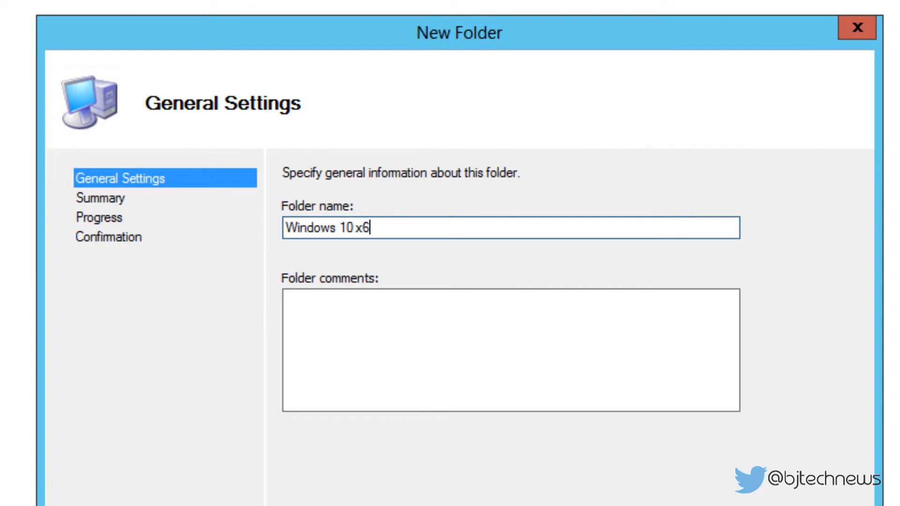
text(4 TS)
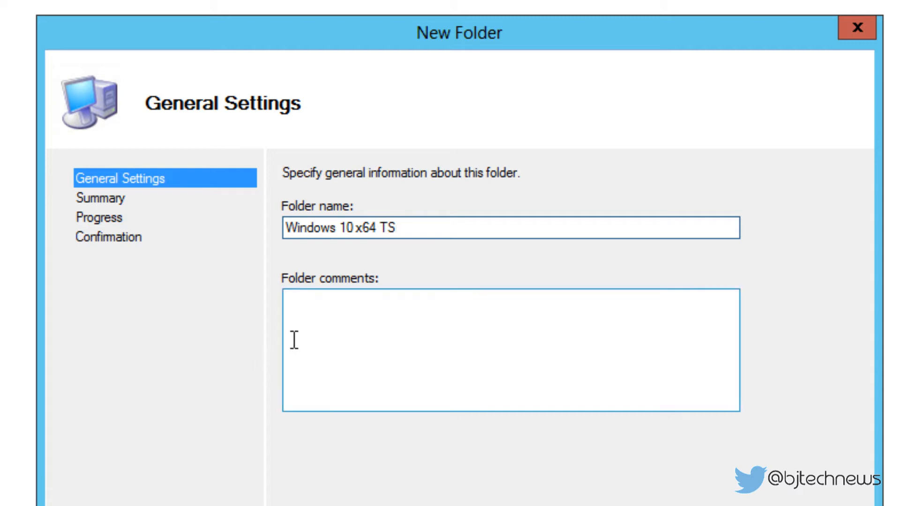
text(TS =)
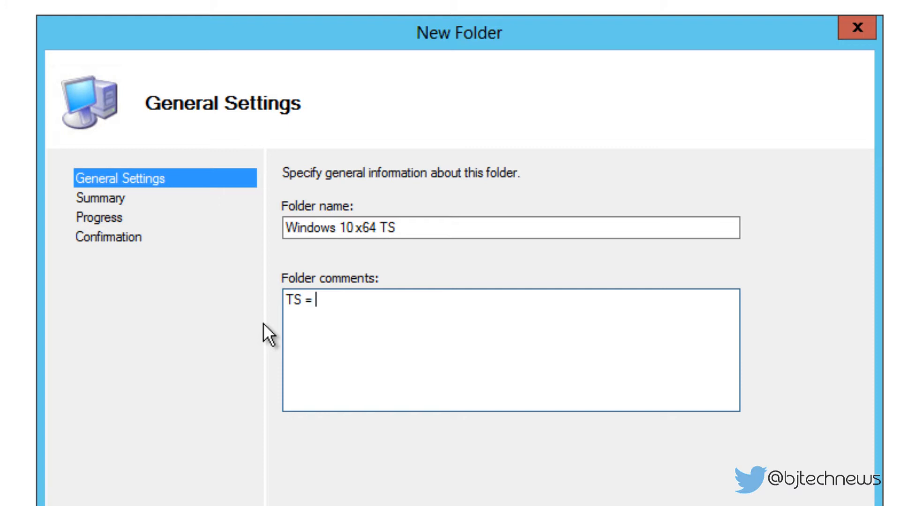
text(Task S)
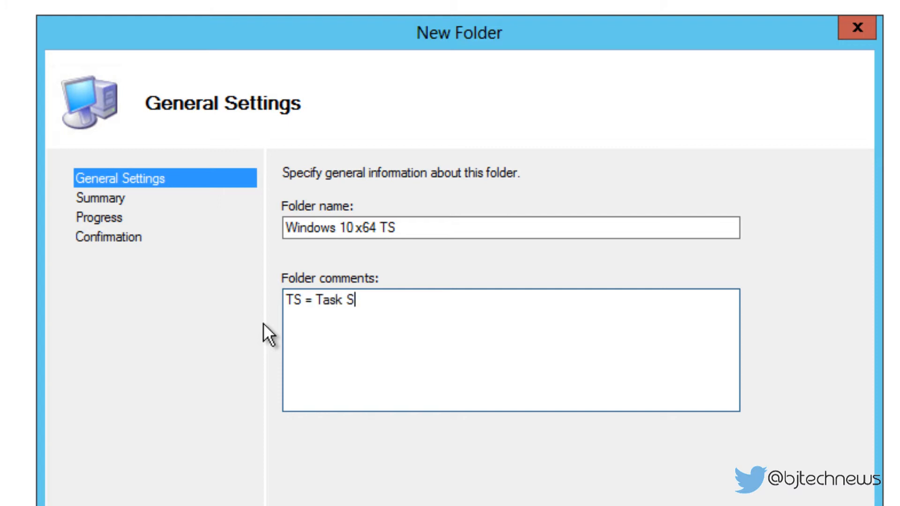
text(equen)
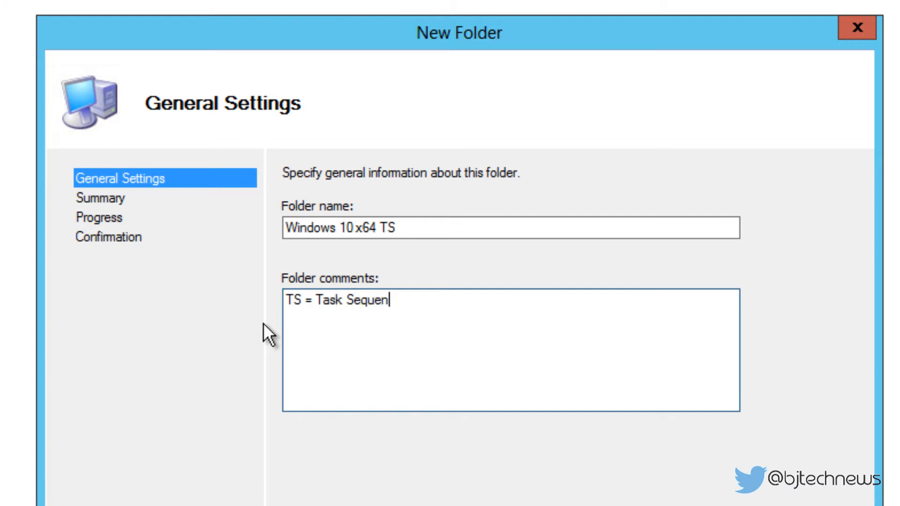
text(ce)
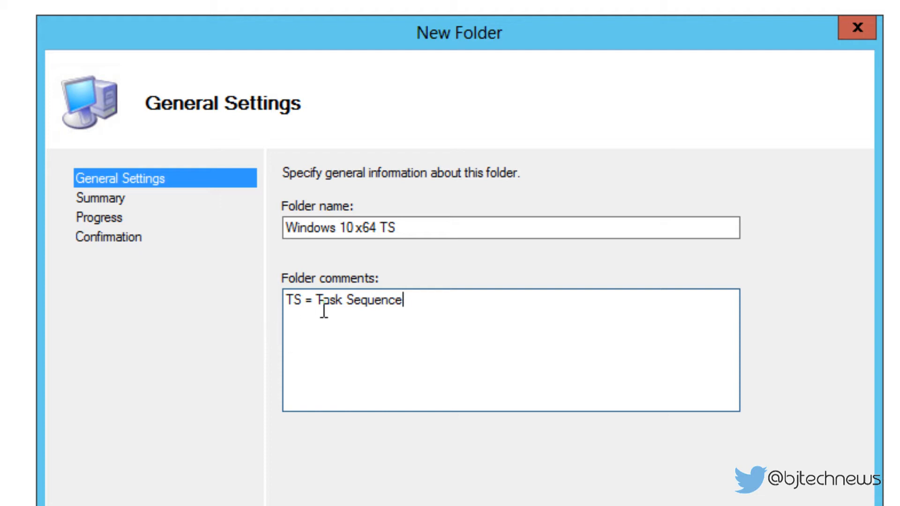
mouse_move(439, 259)
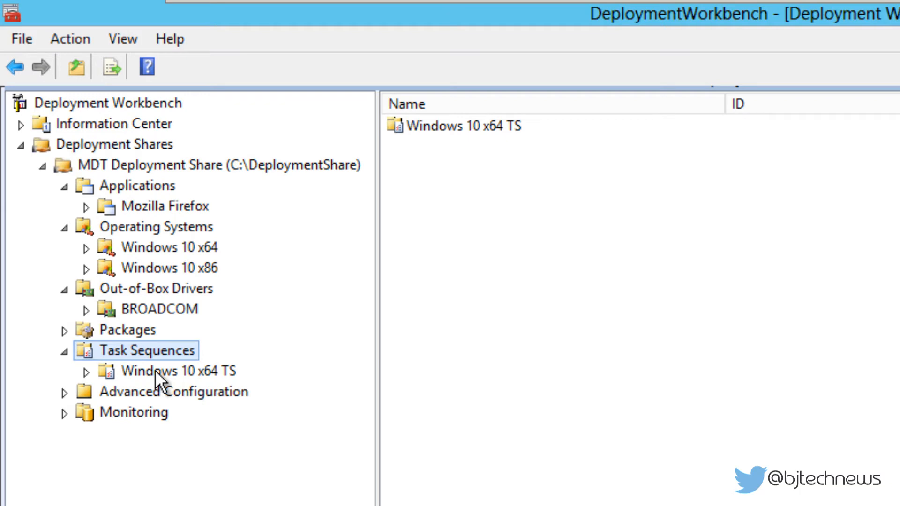
- Start the New Task Sequence wizard from the Windows 10 x64 TS folder
click(177, 370)
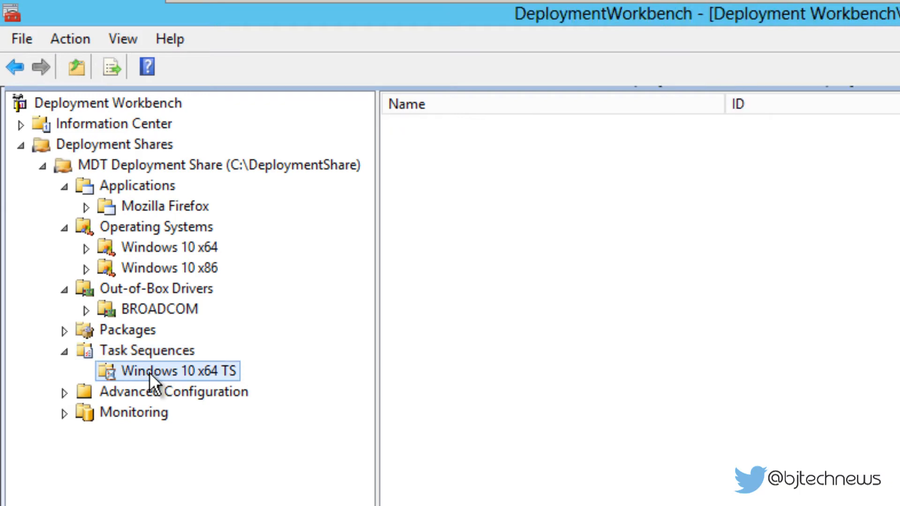
right_click(166, 371)
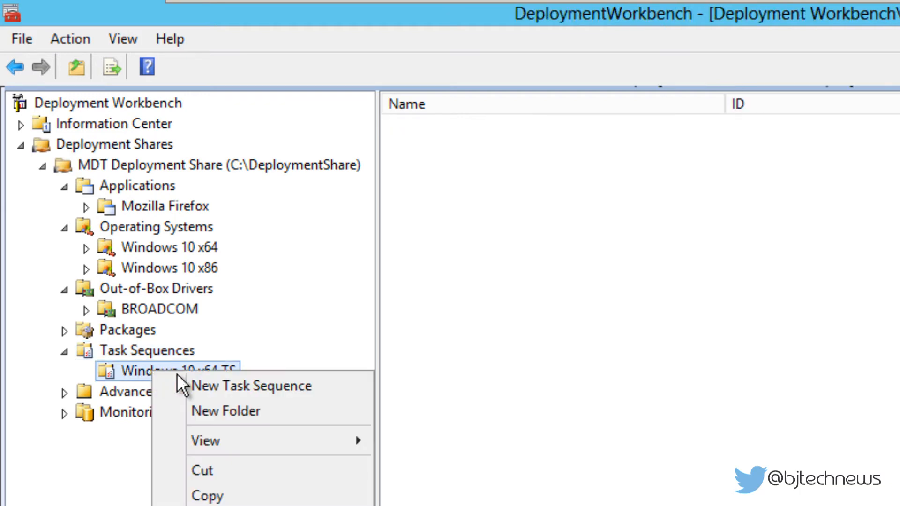
click(251, 386)
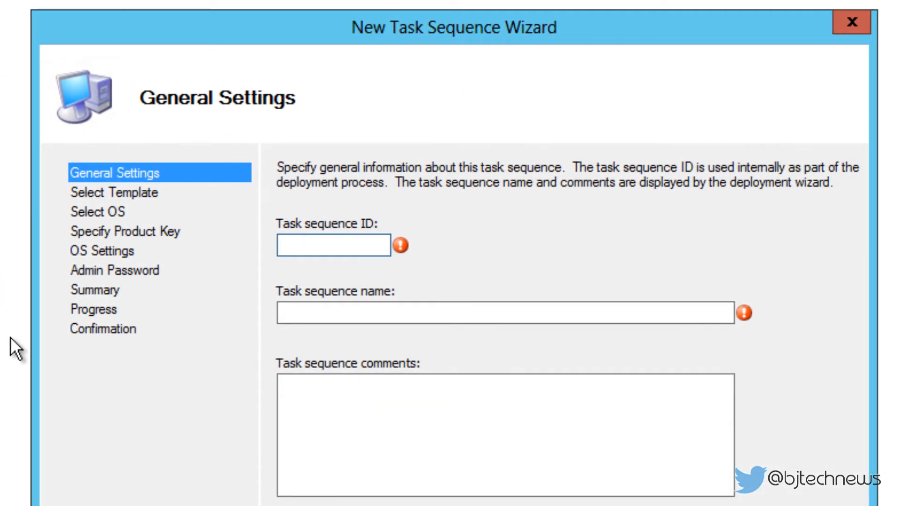
- Enter task sequence ID 0001 and name 'Windows 10 x64 TS v.01'
click(332, 245)
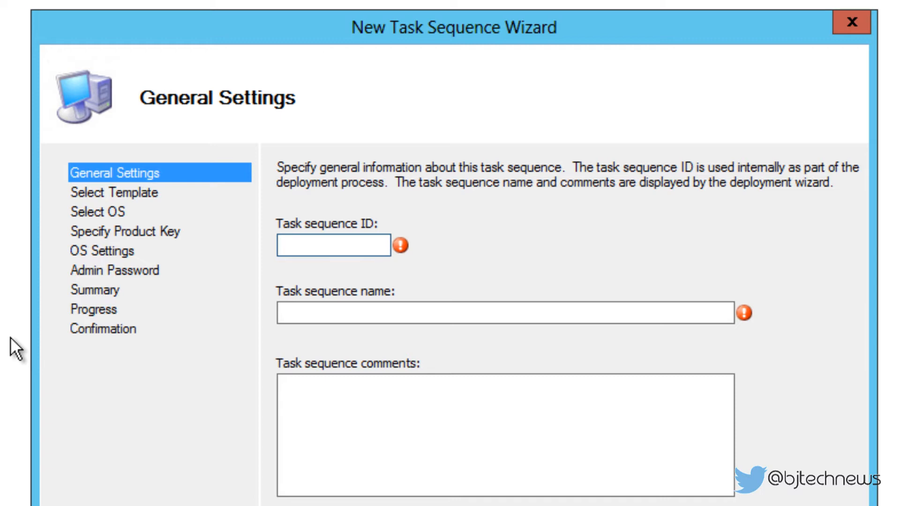
text(0001)
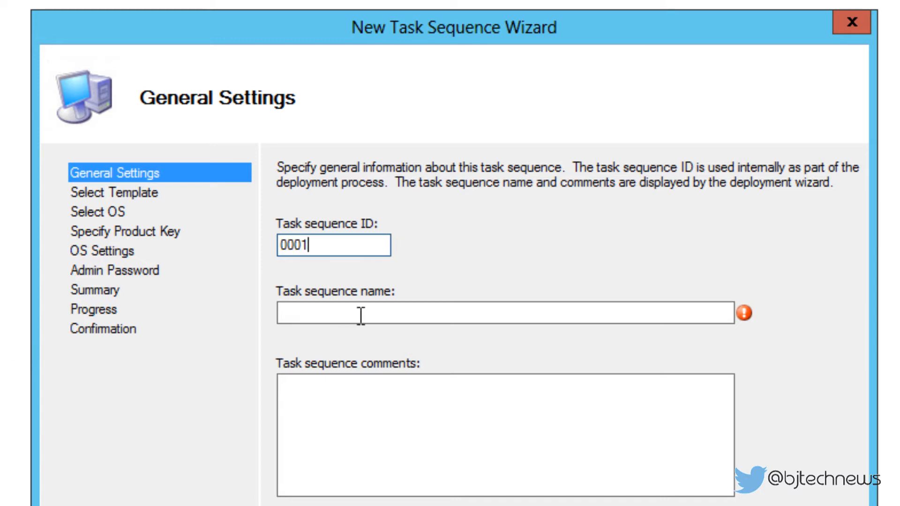
click(505, 312)
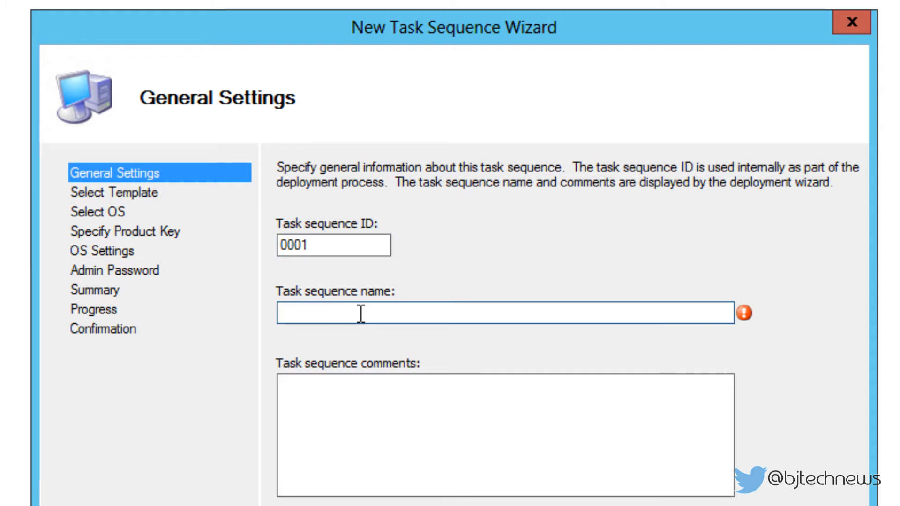
text(Windows 1)
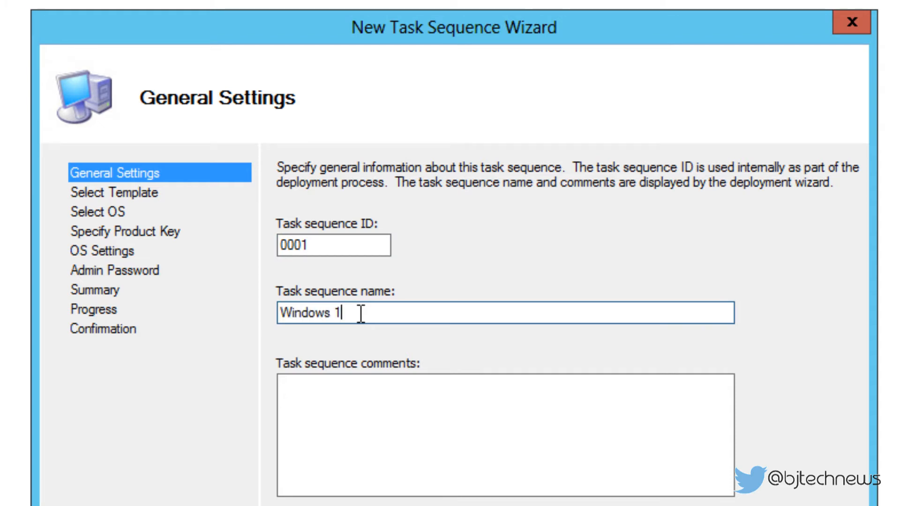
text(0 x64)
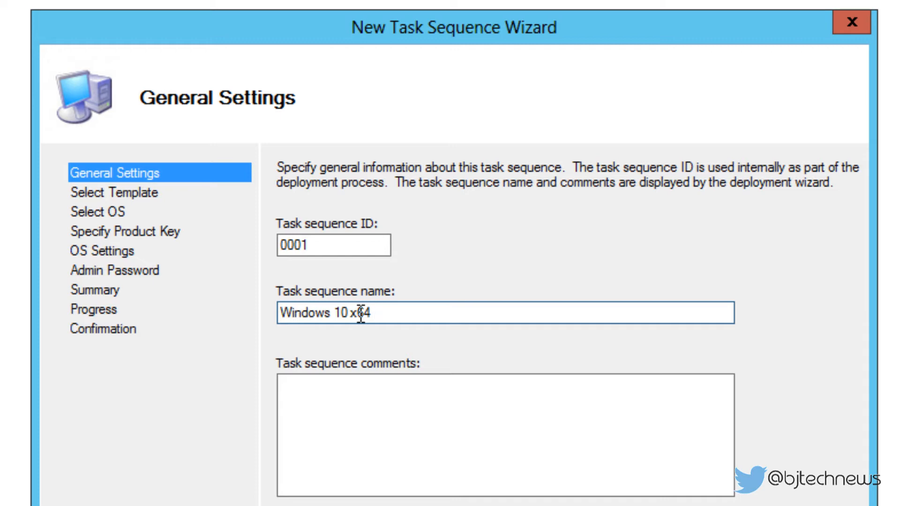
text(TS)
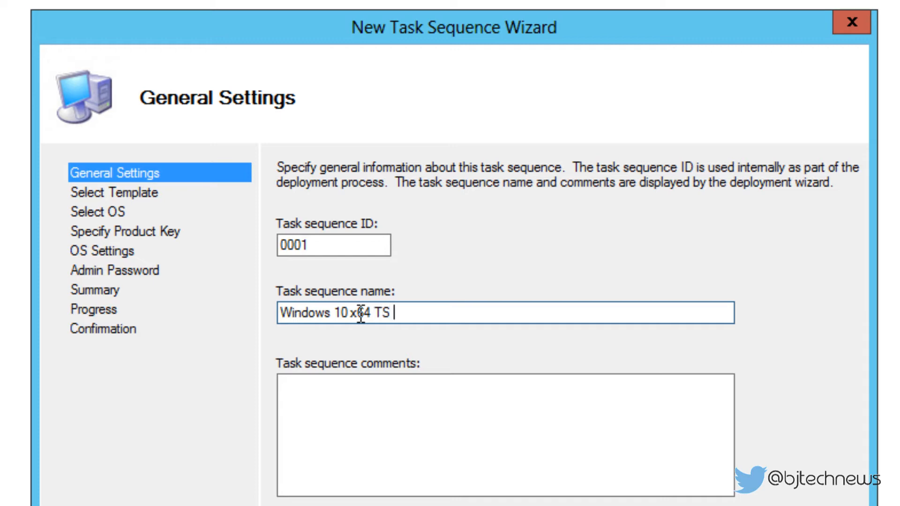
text(v.0)
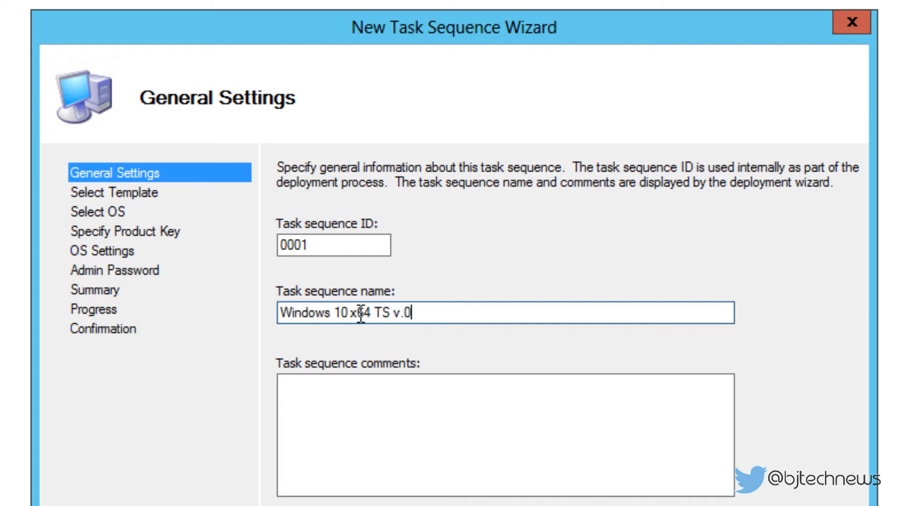
text(1)
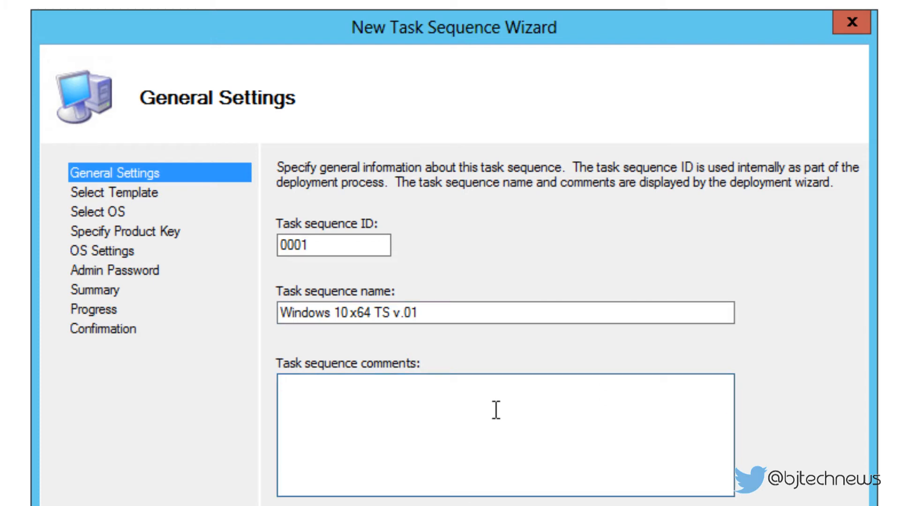
- Add comments 'version 1 [testing only]' and 'TS = Task Sequence'
text(version 1 -)
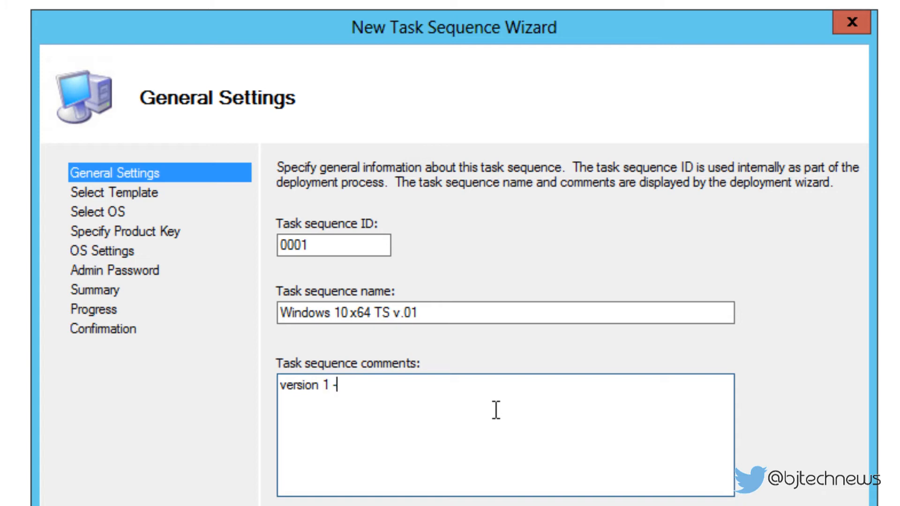
text([testi)
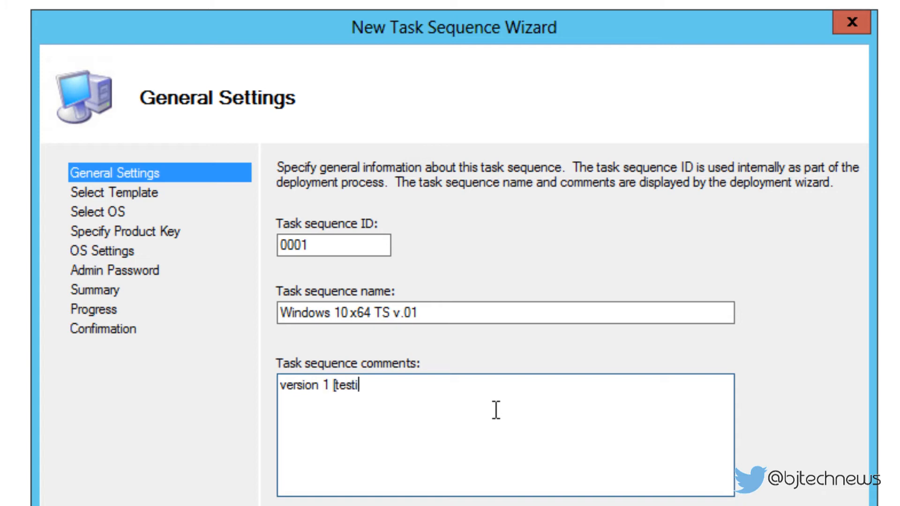
text(ng)
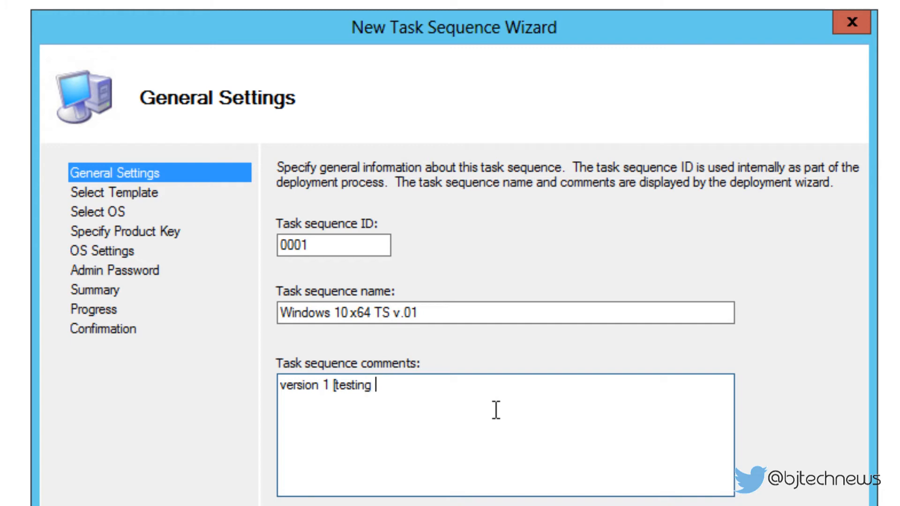
text(only])
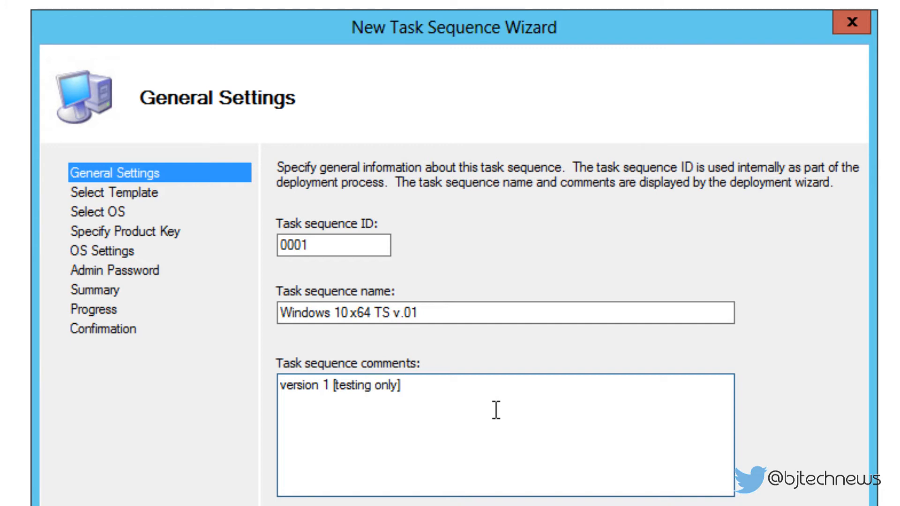
text(T)
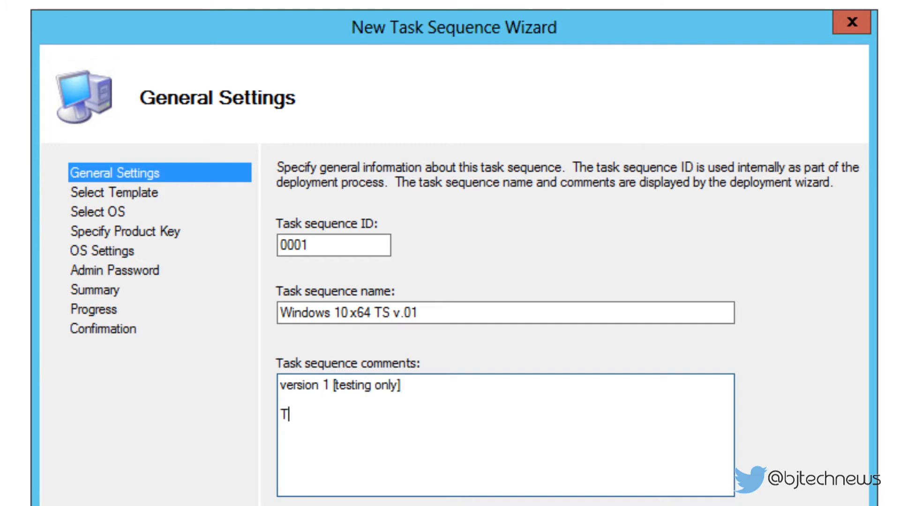
text(S =)
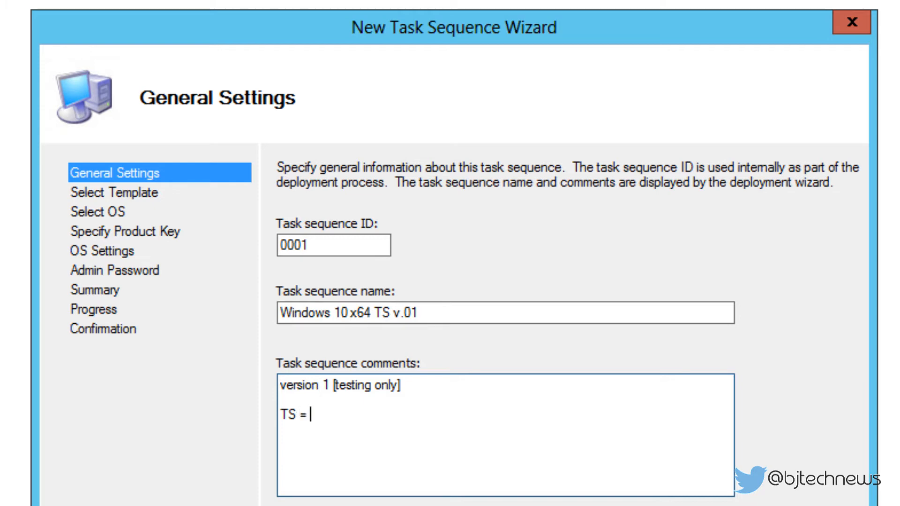
text(Task S)
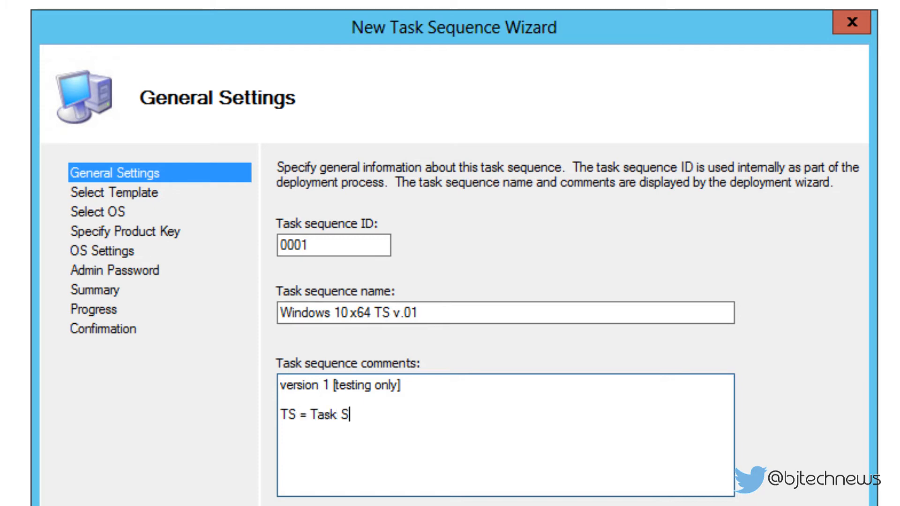
text(equenc)
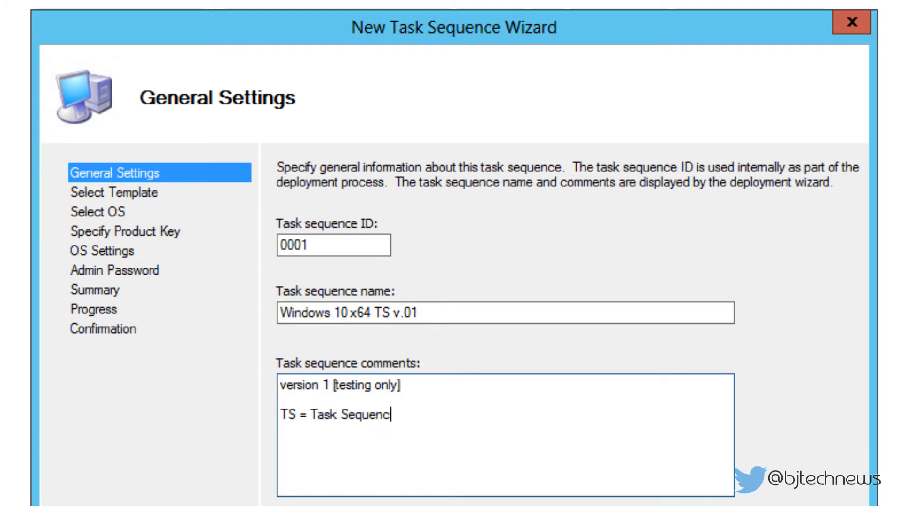
text(e)
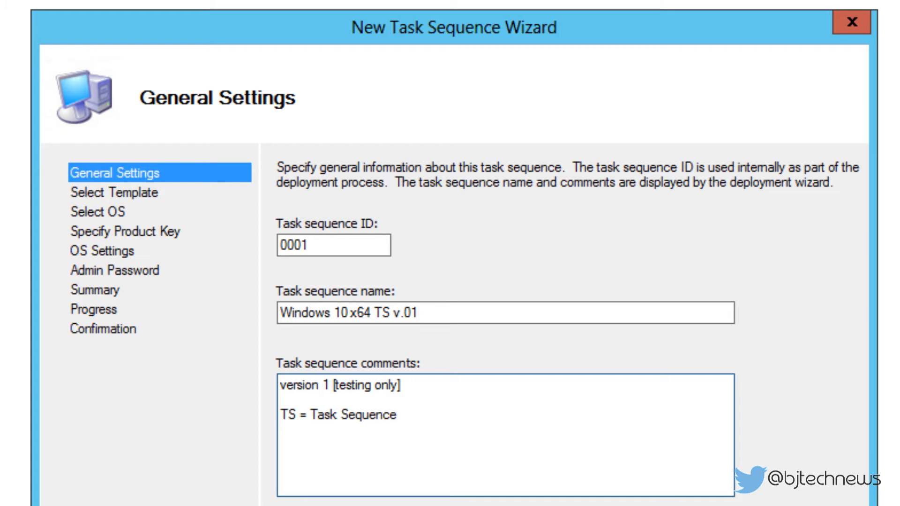
- Advance to template selection and list the templates, keeping Standard Client Task Sequence
click(396, 414)
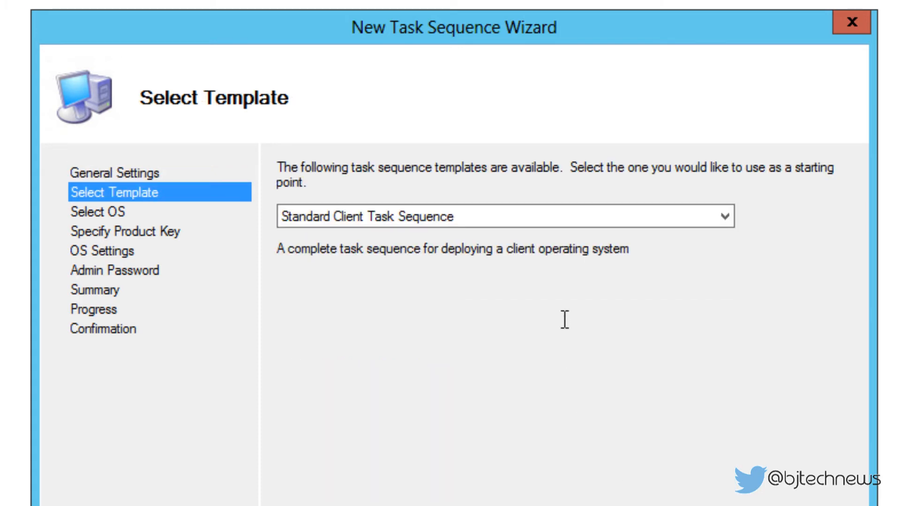
click(719, 217)
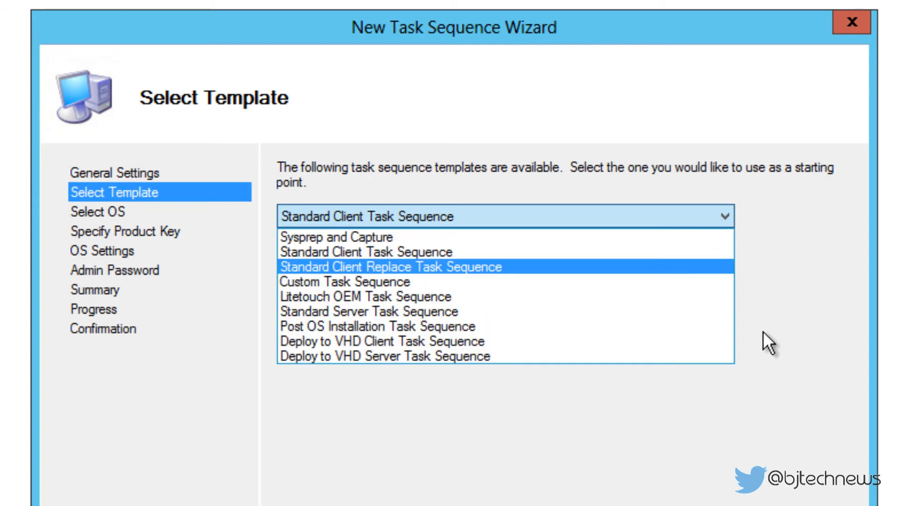
mouse_move(740, 436)
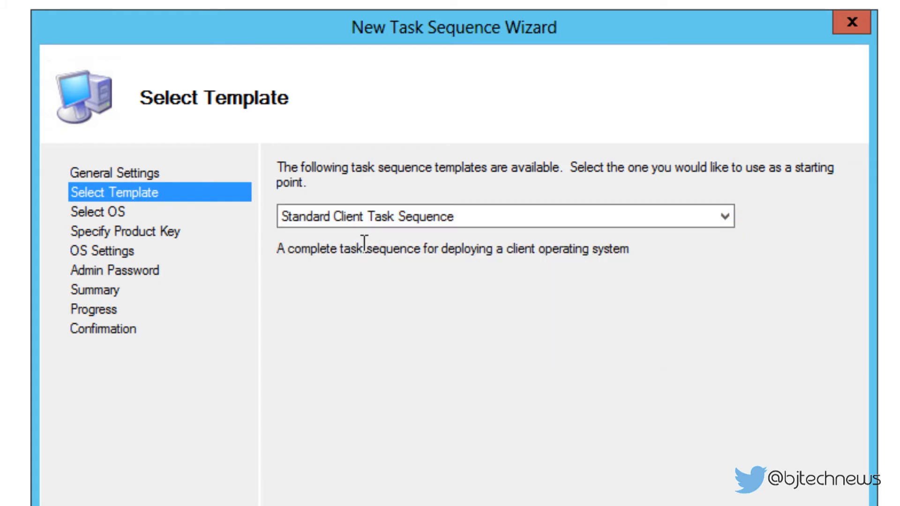
mouse_move(537, 376)
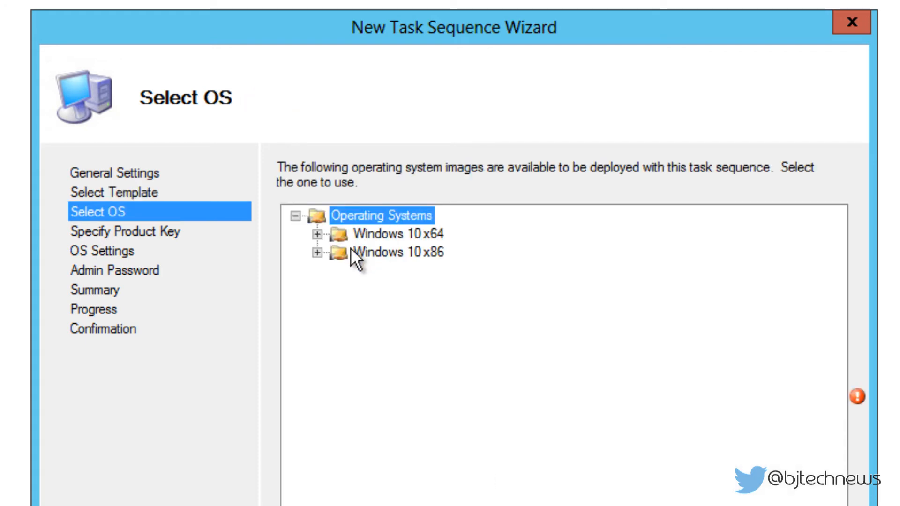
- Expand the Windows 10 x64 folder and choose the Windows 8.1 Pro install.wim image
click(313, 234)
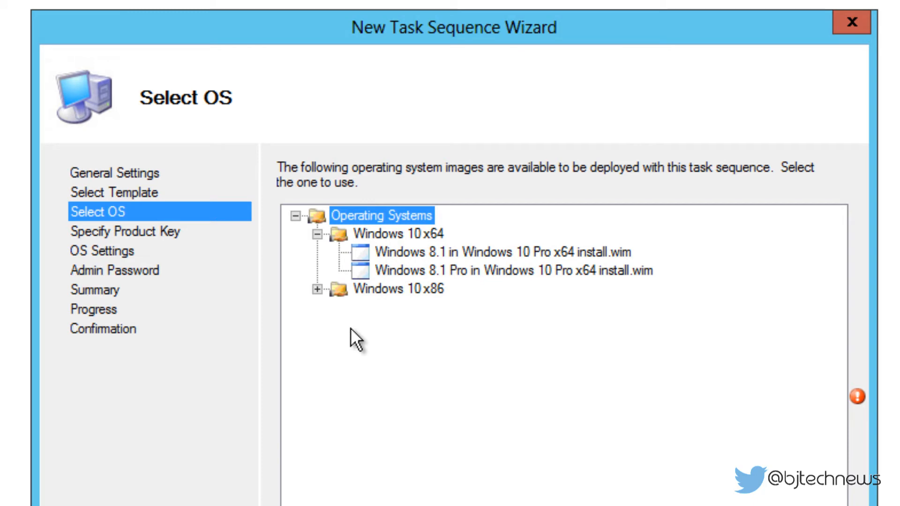
mouse_move(356, 338)
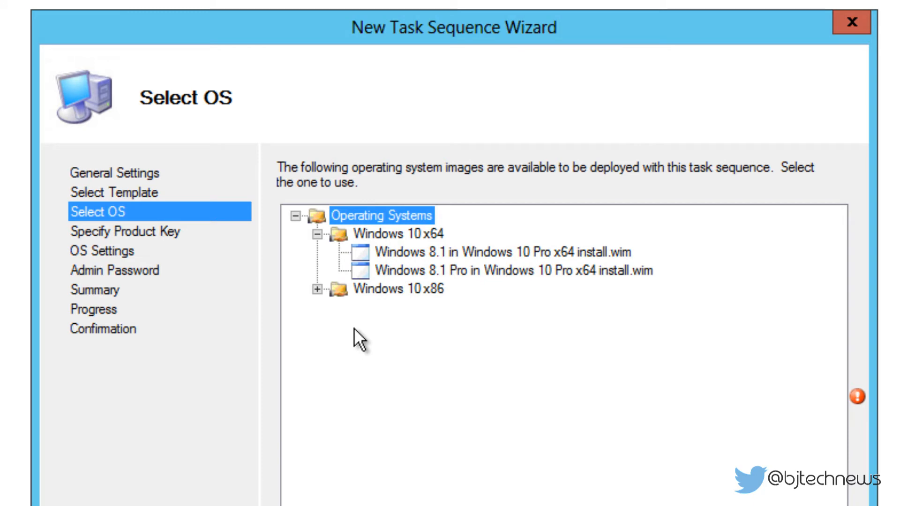
mouse_move(371, 338)
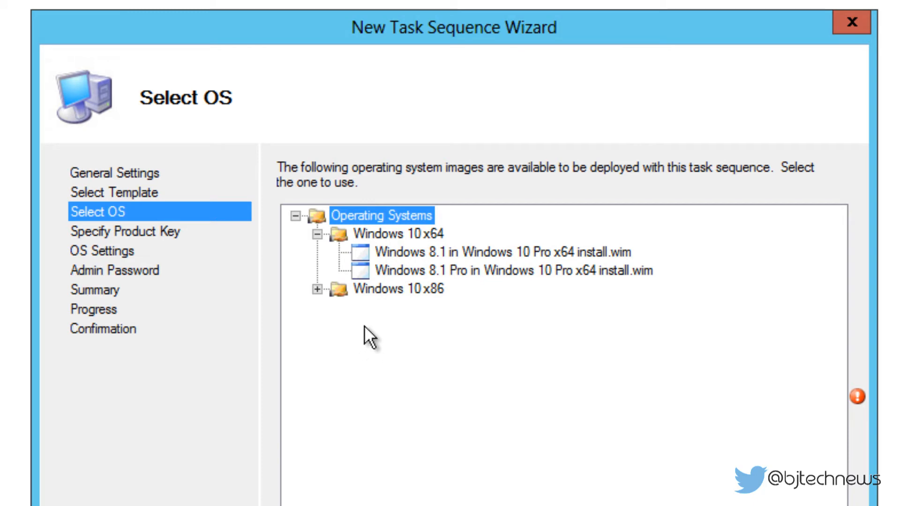
mouse_move(471, 258)
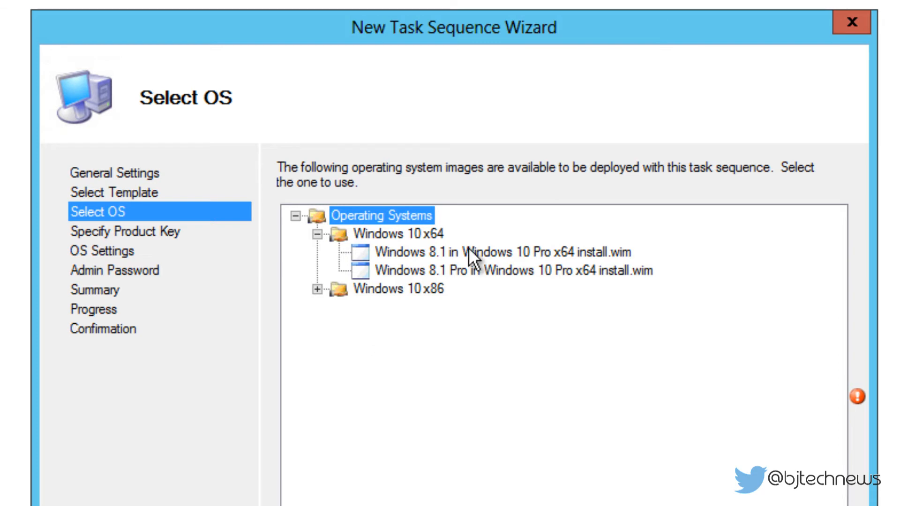
mouse_move(514, 310)
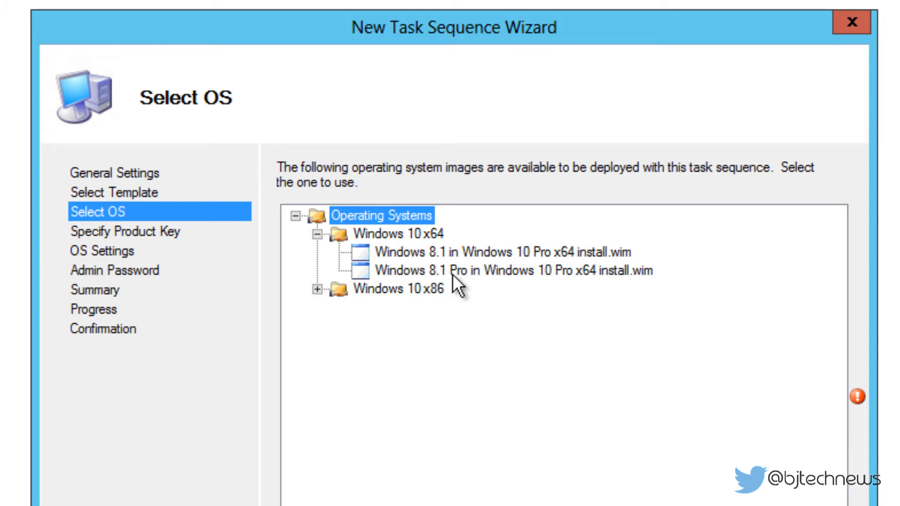
mouse_move(578, 287)
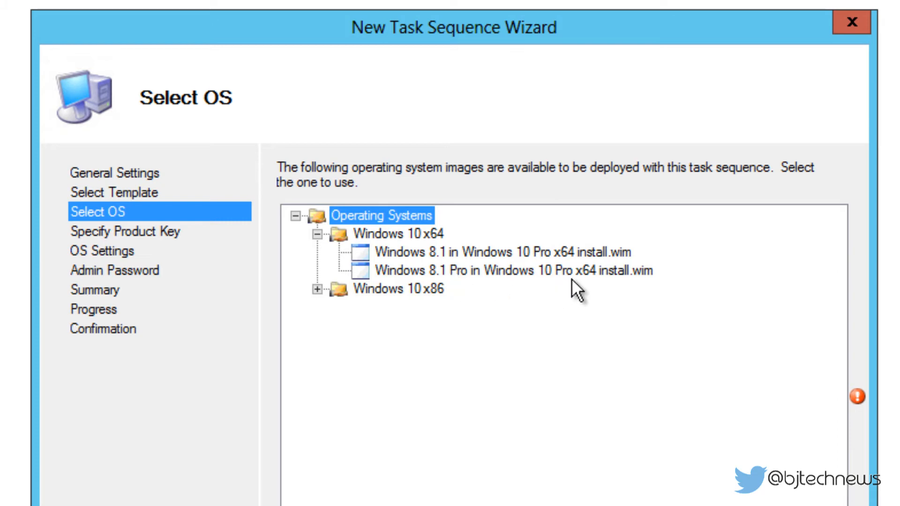
mouse_move(440, 270)
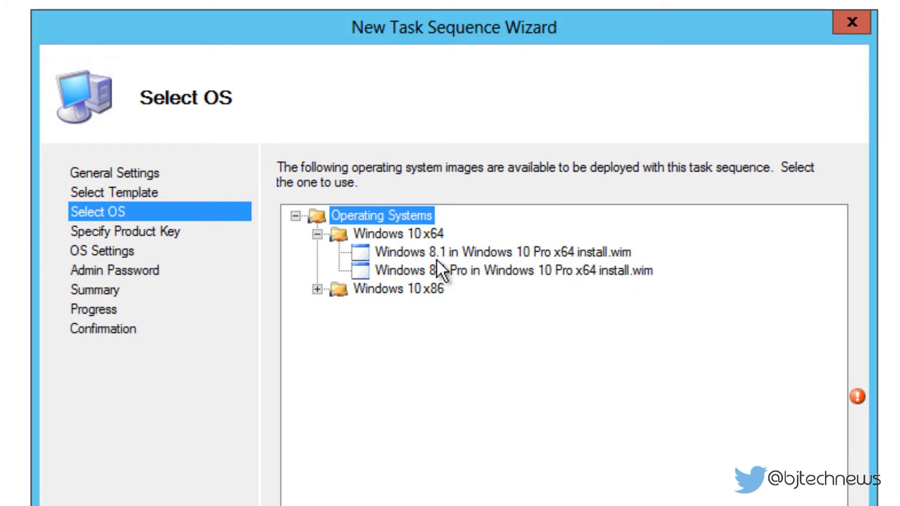
mouse_move(551, 270)
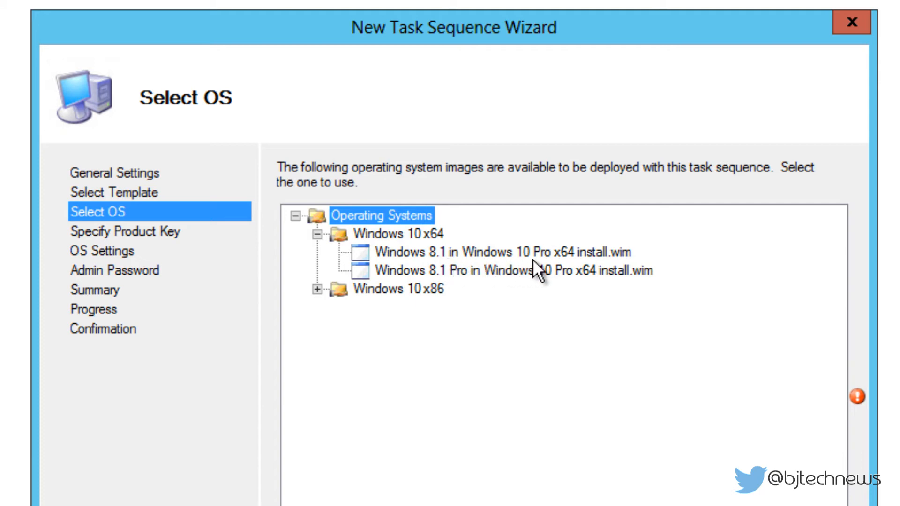
mouse_move(402, 304)
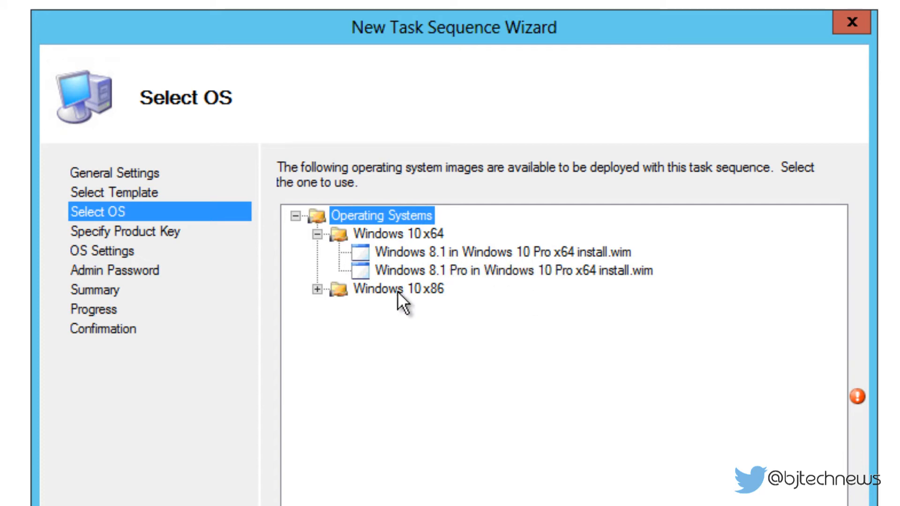
click(515, 271)
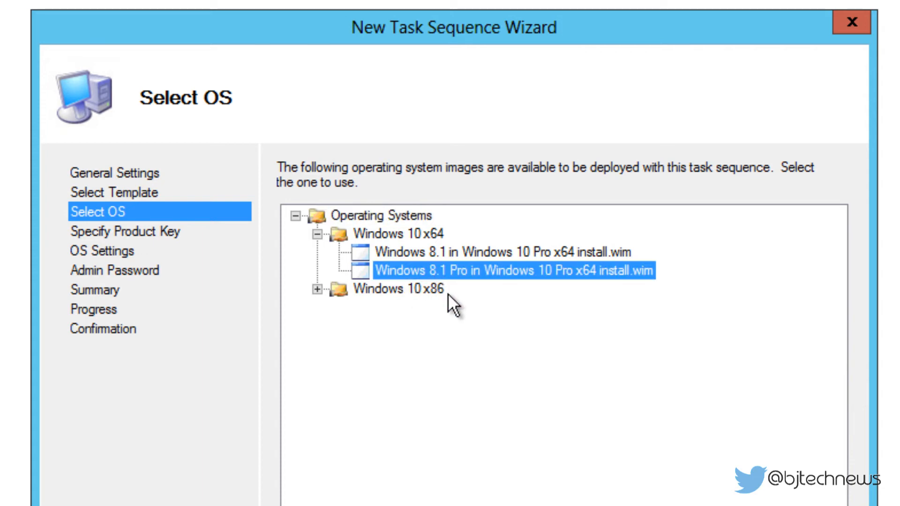
mouse_move(455, 305)
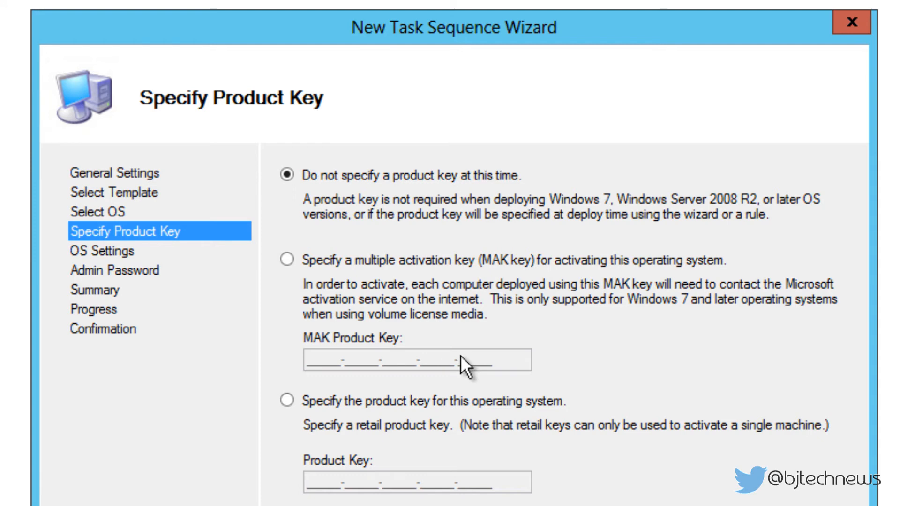
mouse_move(496, 299)
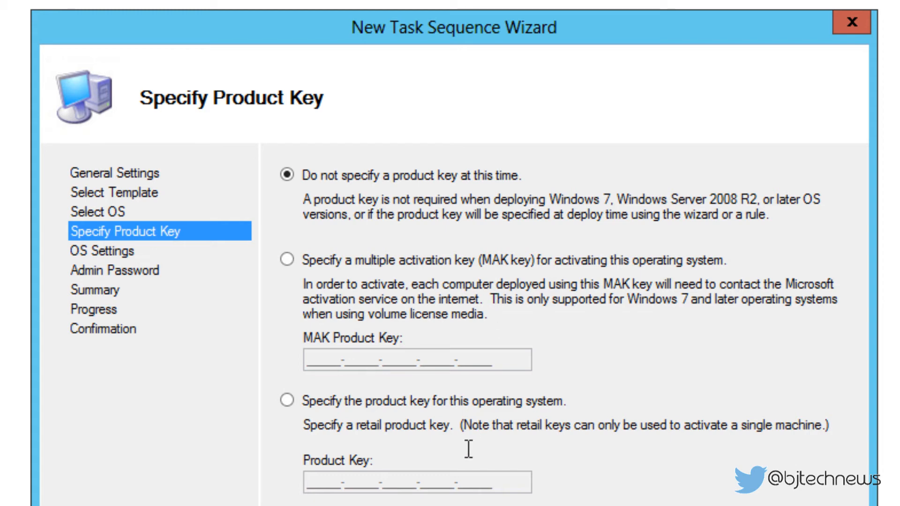
mouse_move(473, 502)
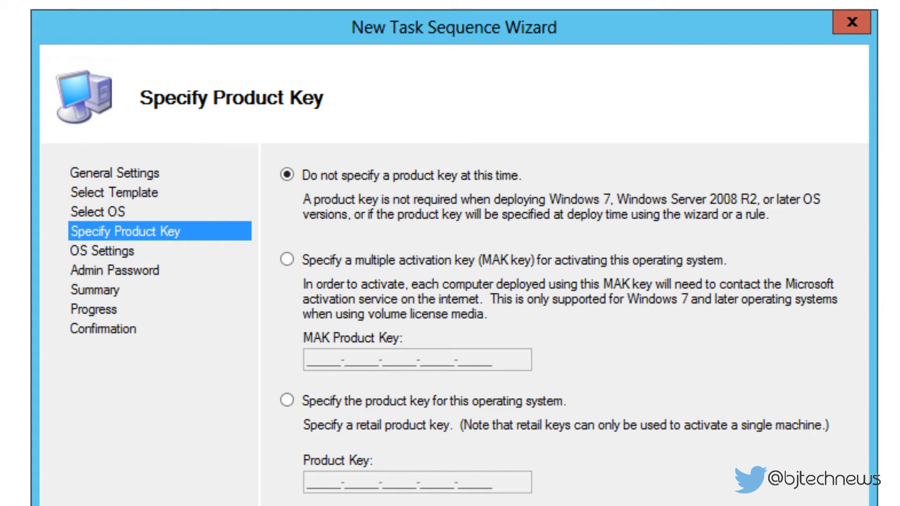
mouse_move(499, 304)
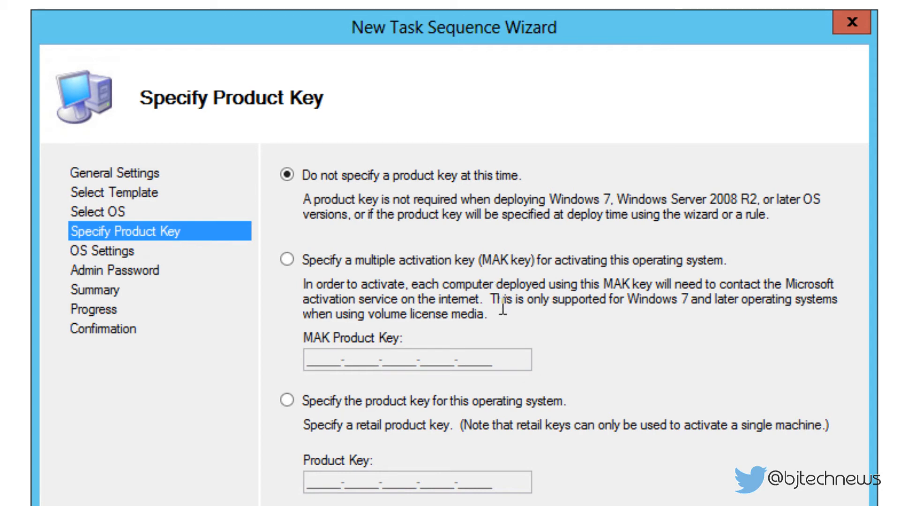
click(101, 251)
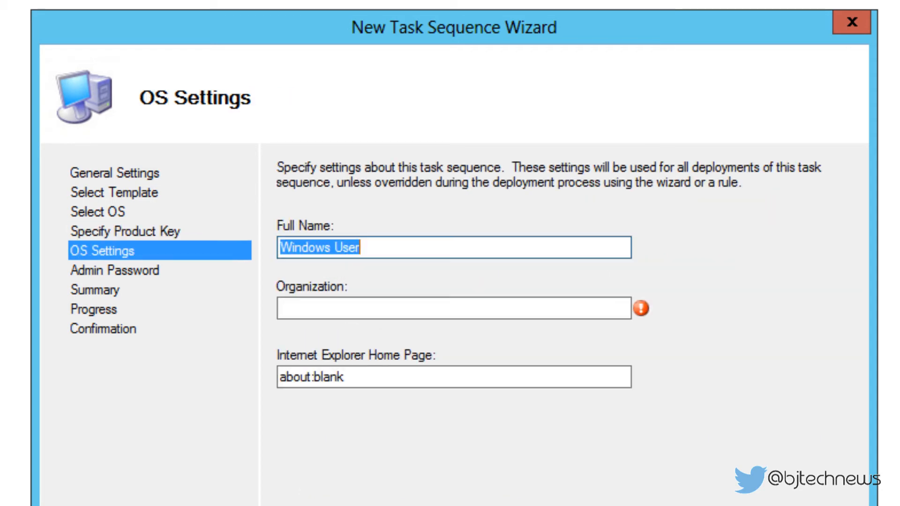
click(453, 308)
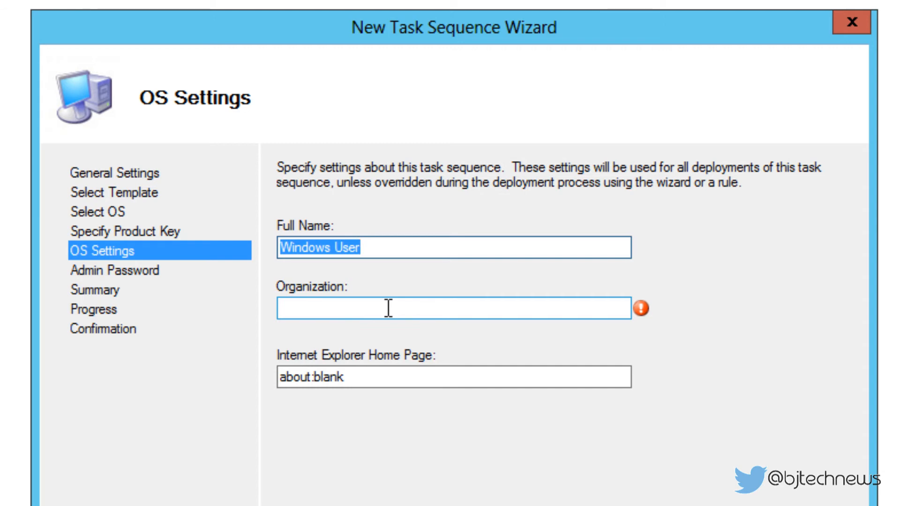
text(BTNHD)
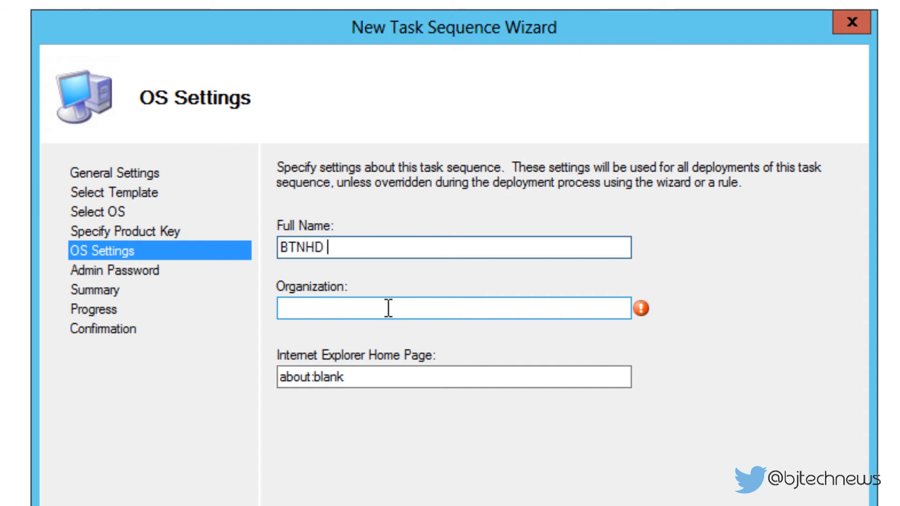
text(USER)
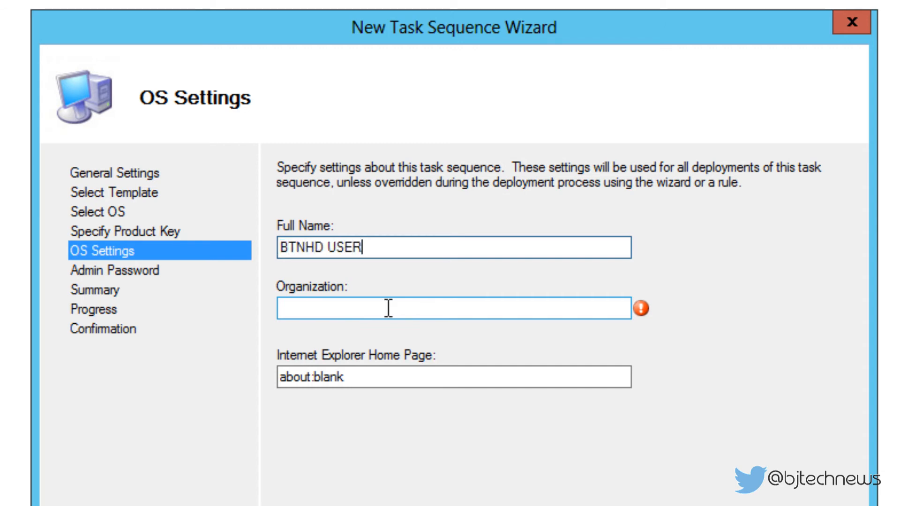
text(BTNHD)
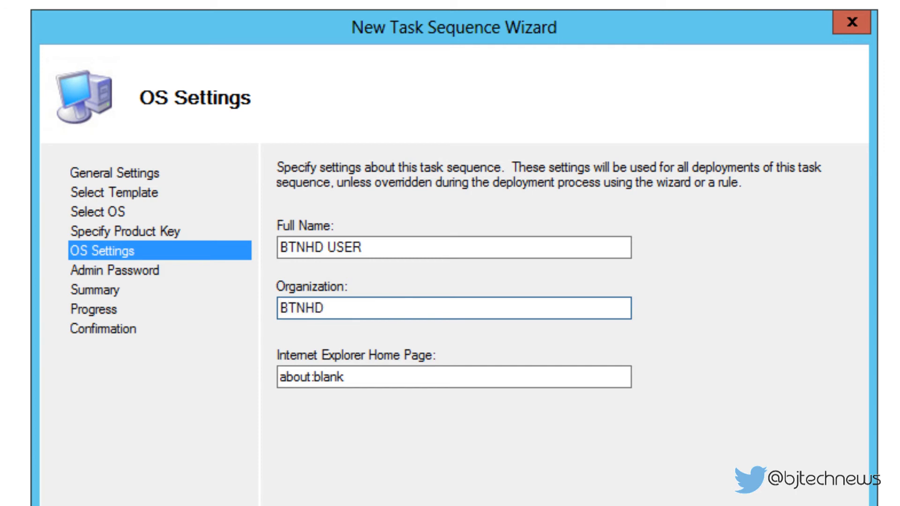
text(http://)
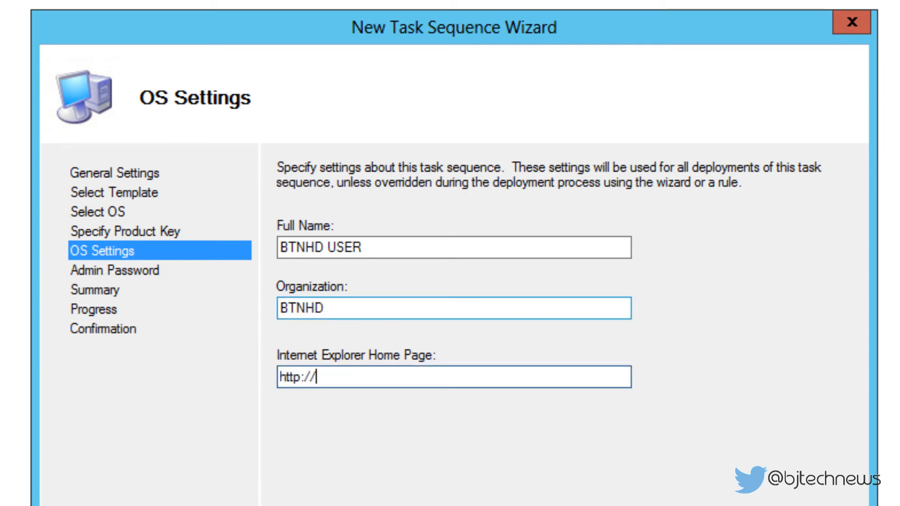
text(bjtechnews.or)
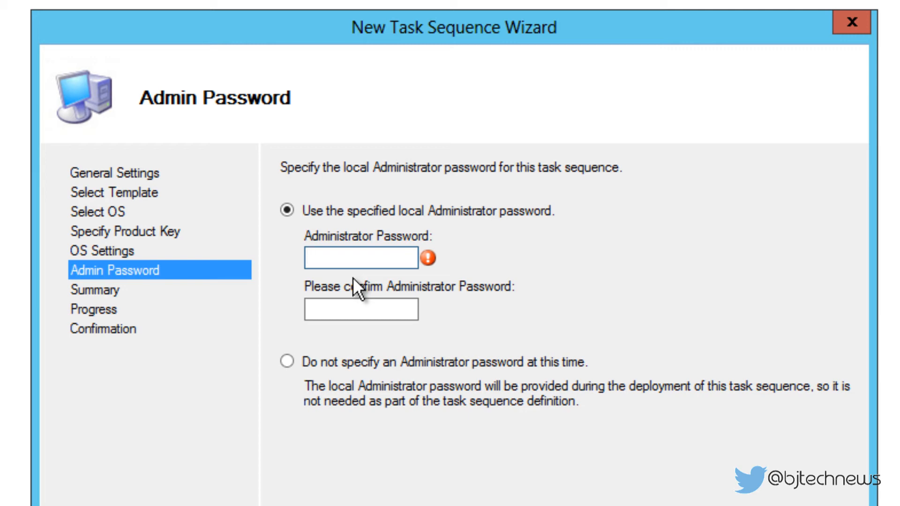
- Enter the local Administrator password to complete the wizard
click(361, 257)
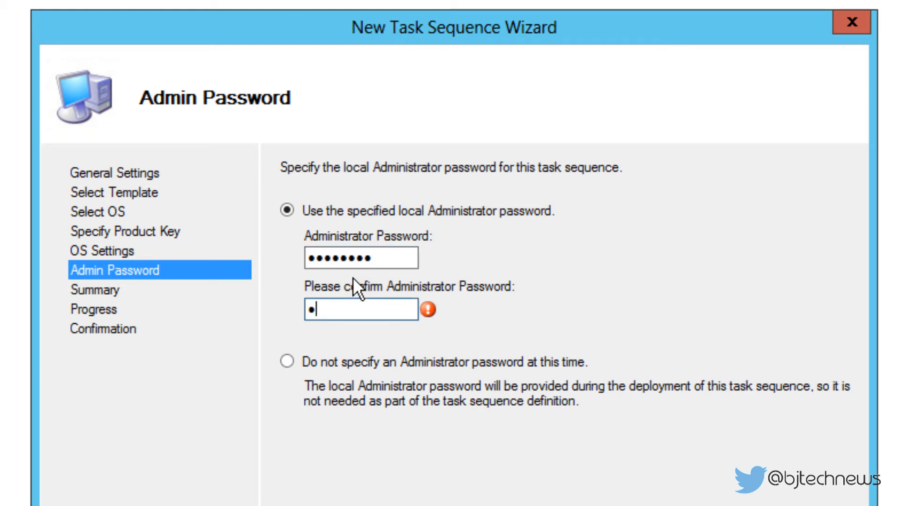
text(•••••••)
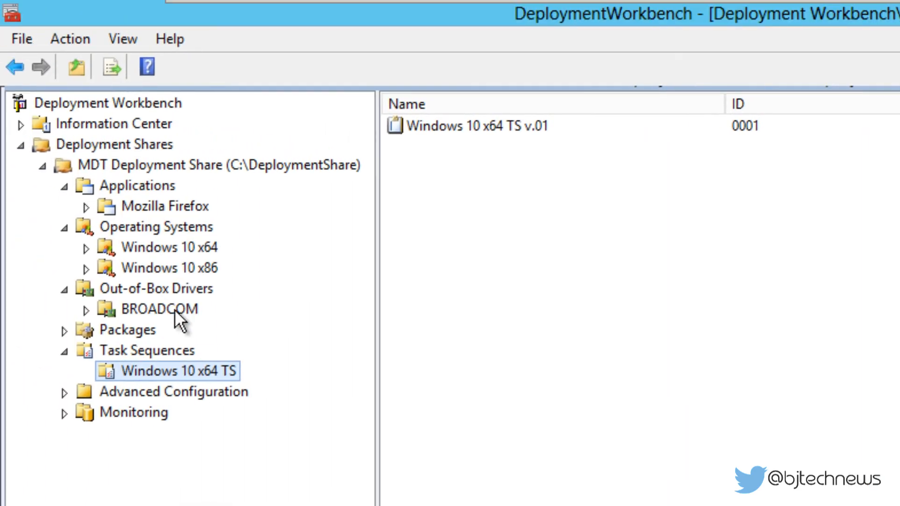
- Open Windows 10 x64 TS v.01 properties and keep 'This can run on any platform'
click(470, 125)
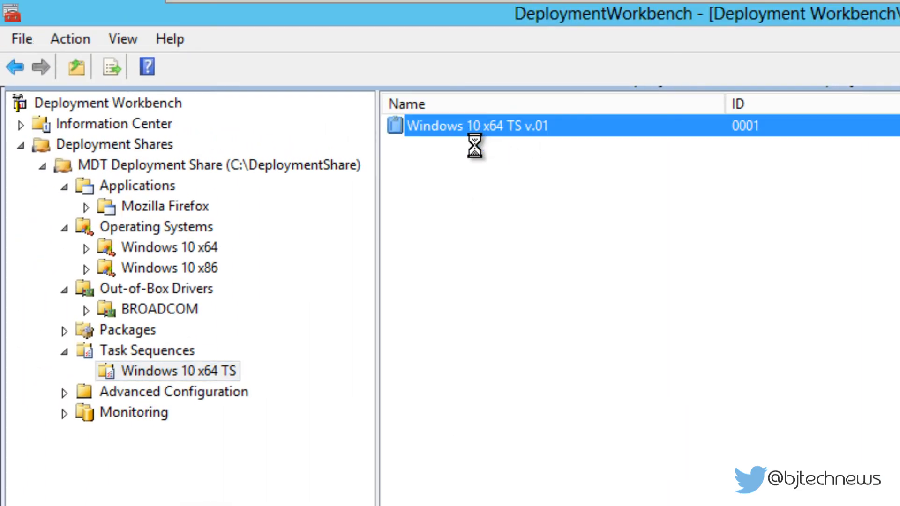
double_click(476, 125)
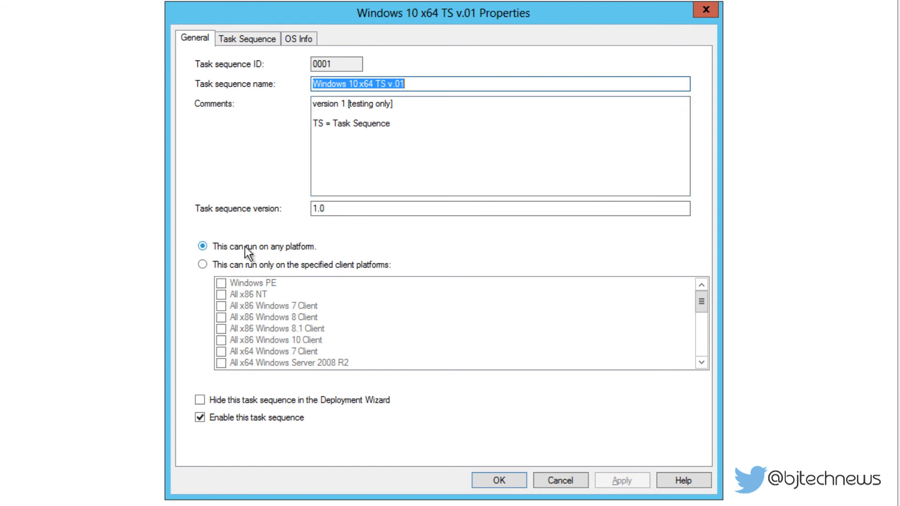
mouse_move(255, 255)
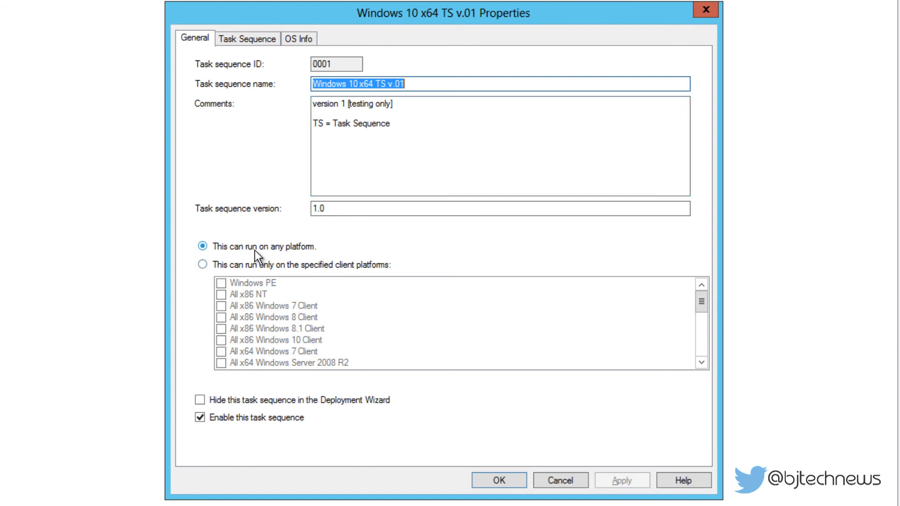
click(202, 264)
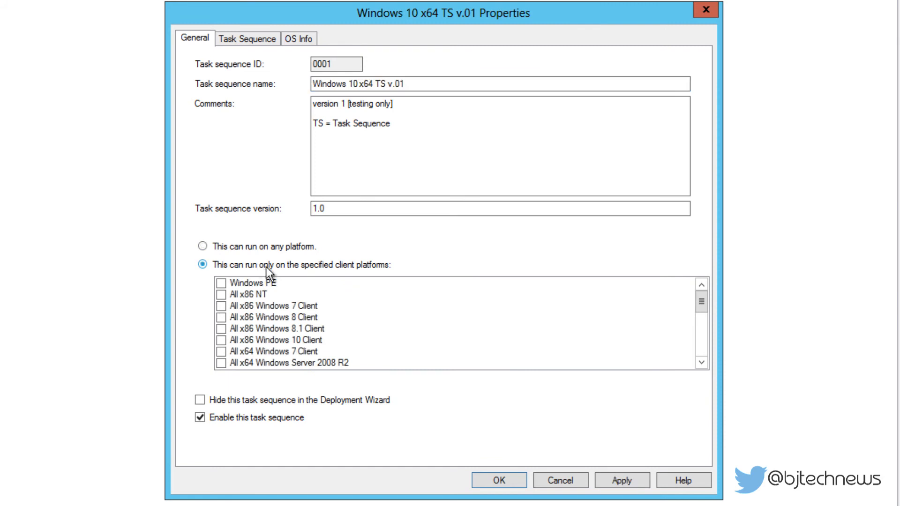
click(201, 246)
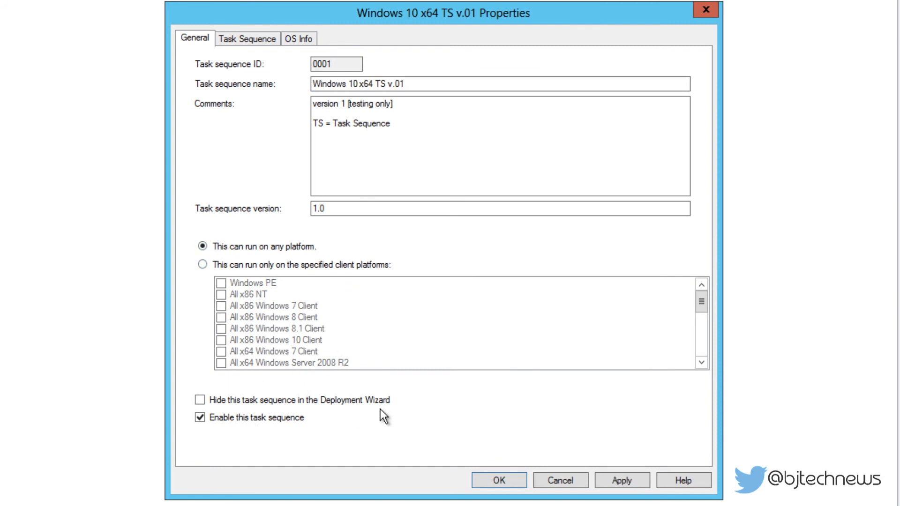
mouse_move(254, 431)
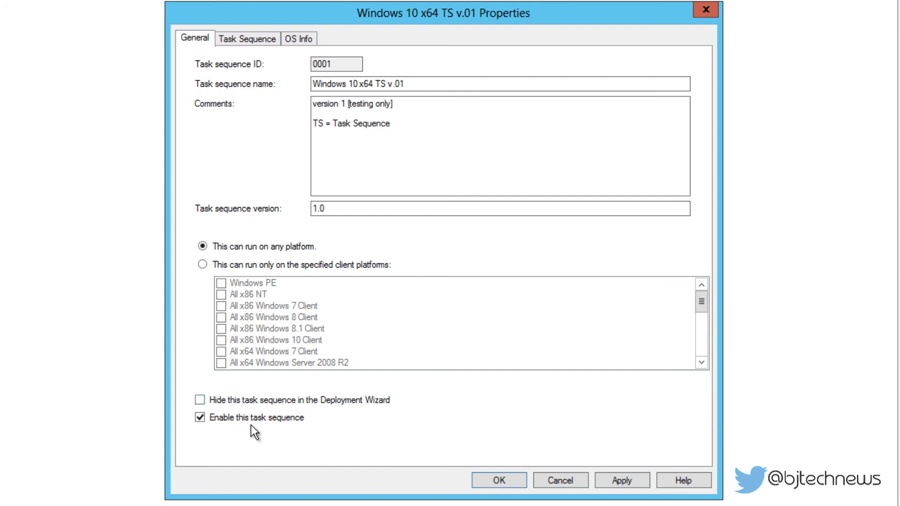
mouse_move(262, 62)
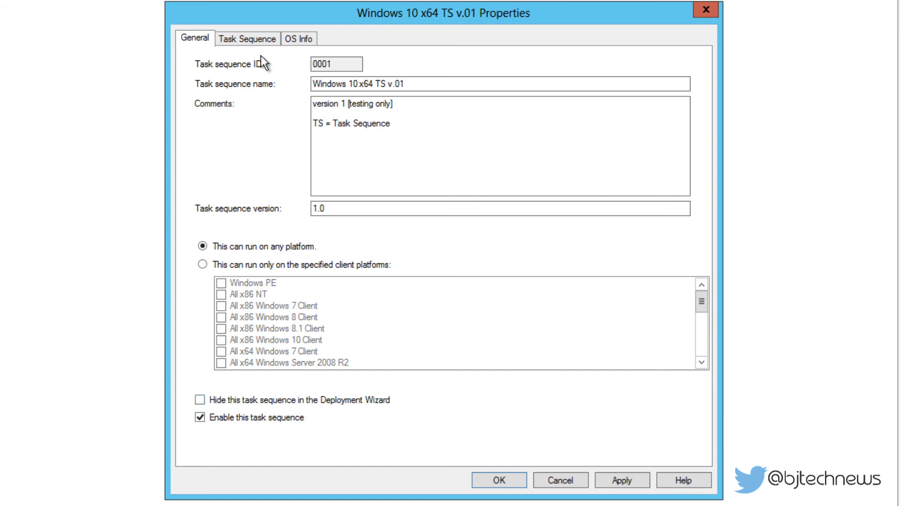
- Expand Imaging and Postinstall, inspecting Install Operating System's OSDisk install location
click(248, 38)
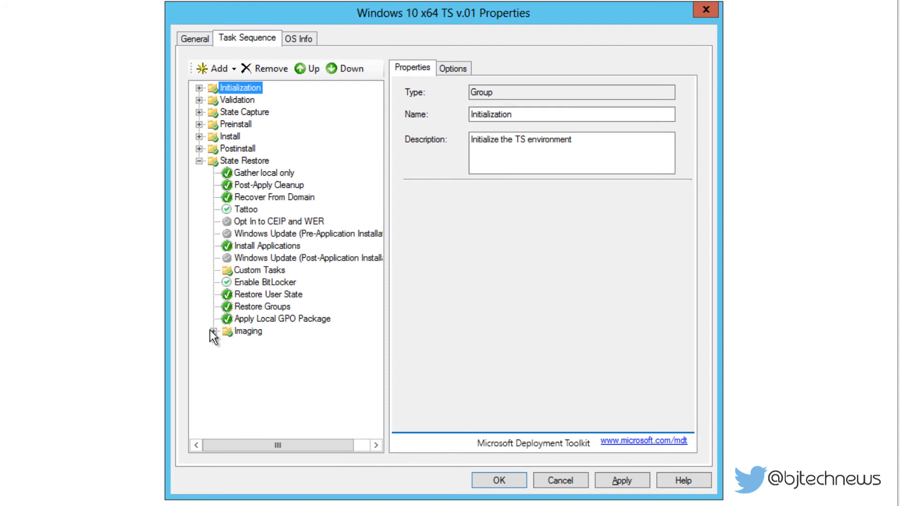
click(216, 334)
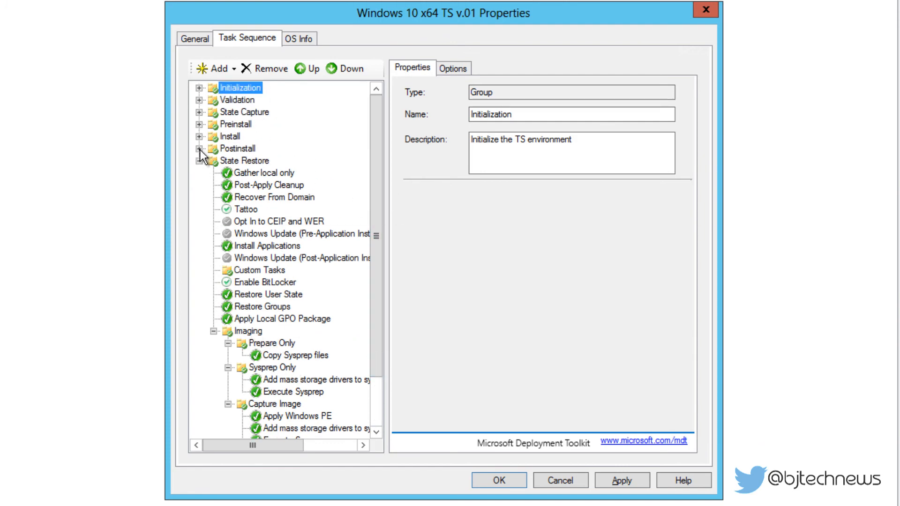
click(199, 148)
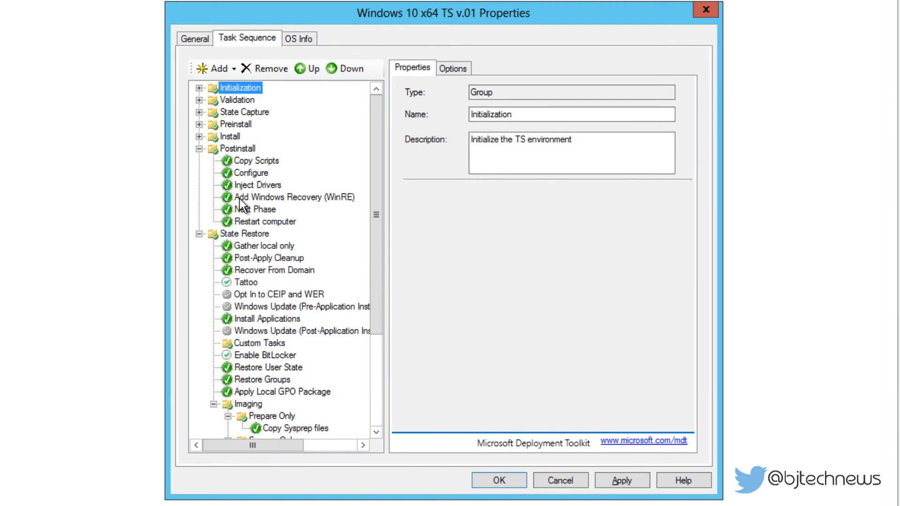
mouse_move(242, 214)
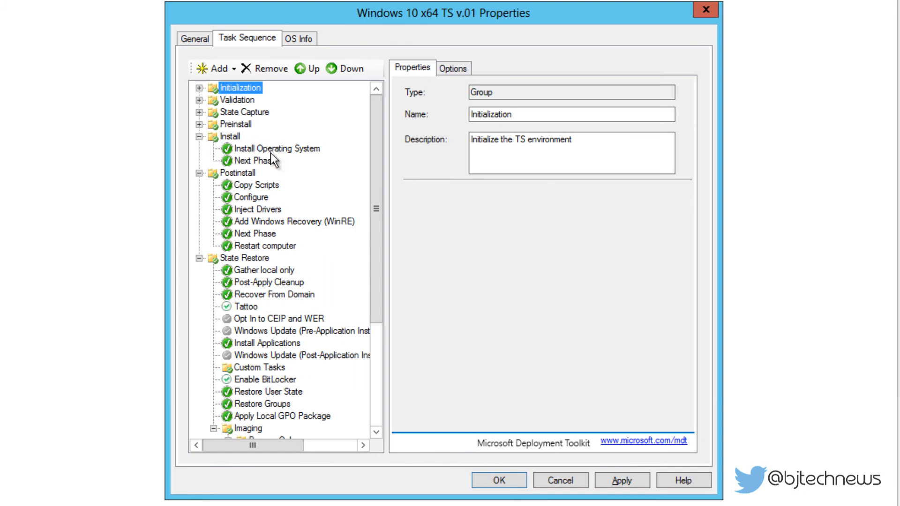
click(277, 148)
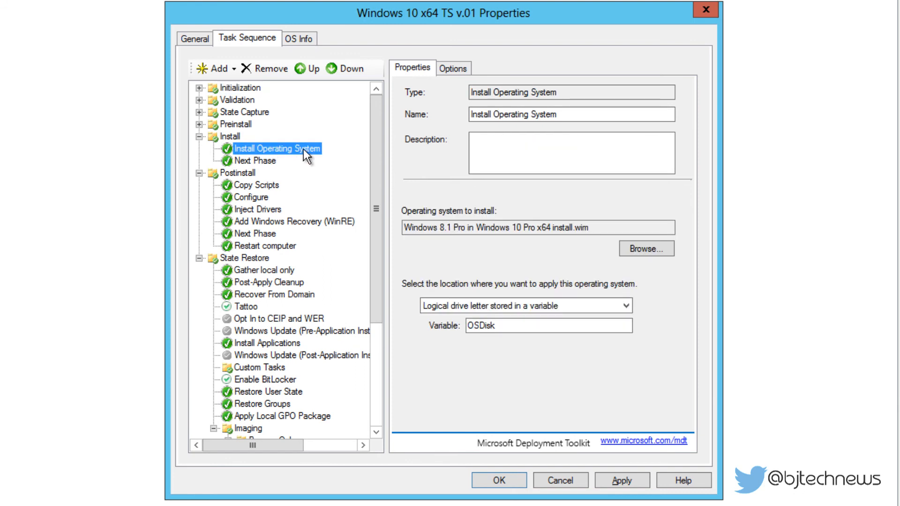
click(546, 325)
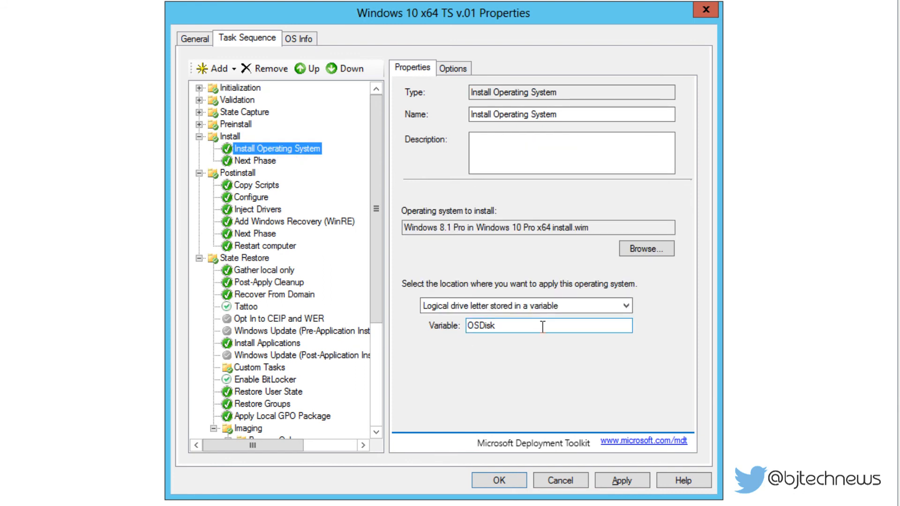
- Expand Preinstall and New Computer only, then inspect Format and Partition Disk
click(201, 125)
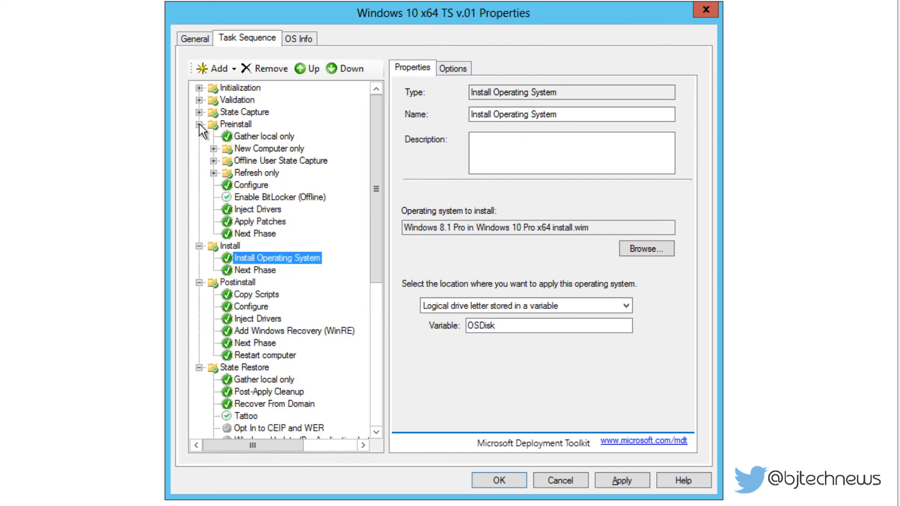
click(198, 149)
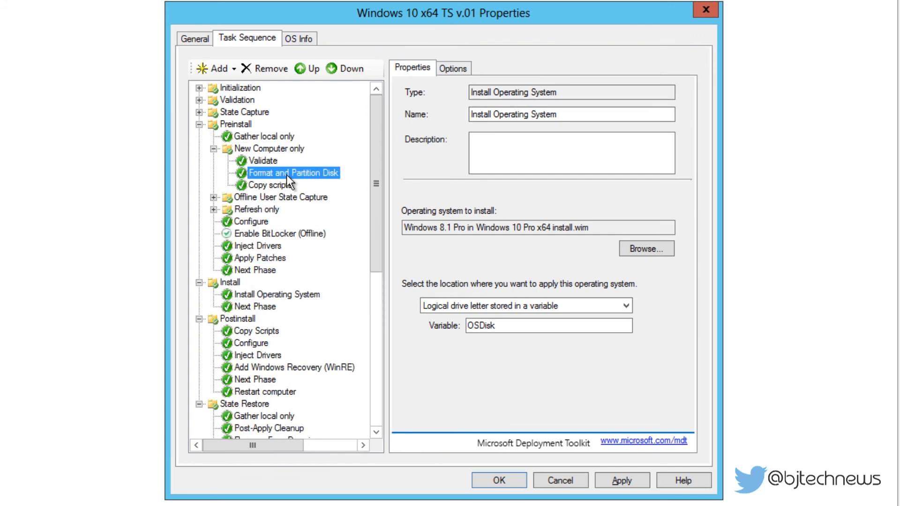
click(290, 173)
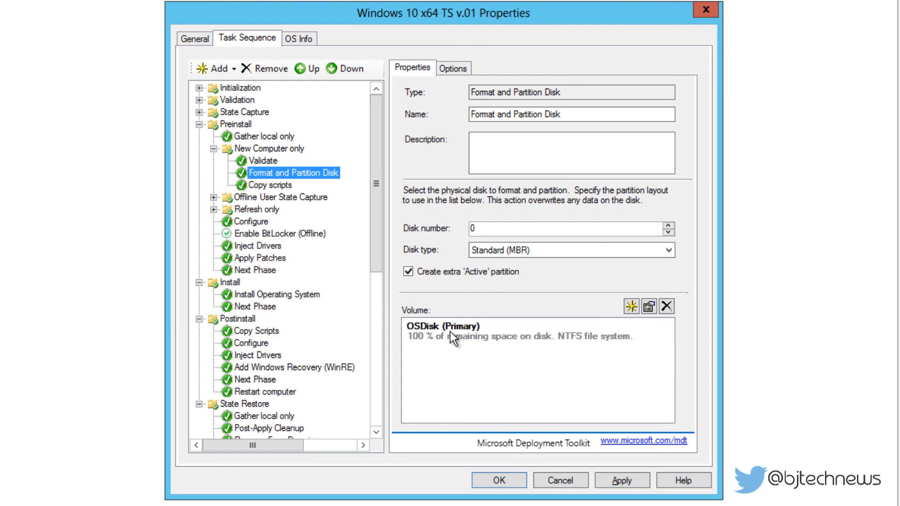
mouse_move(422, 303)
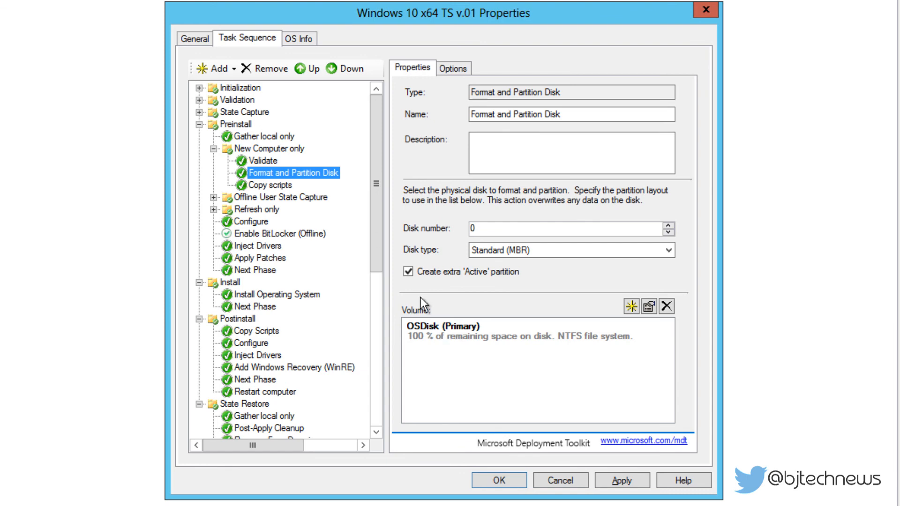
- Show the Windows 8.1 Pro x64 OS info and begin editing the Unattend.xml answer file
click(300, 38)
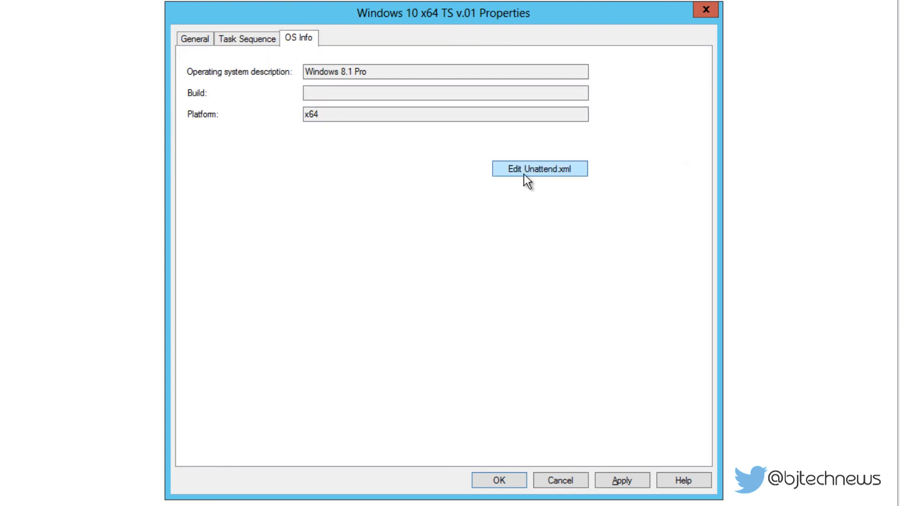
mouse_move(570, 182)
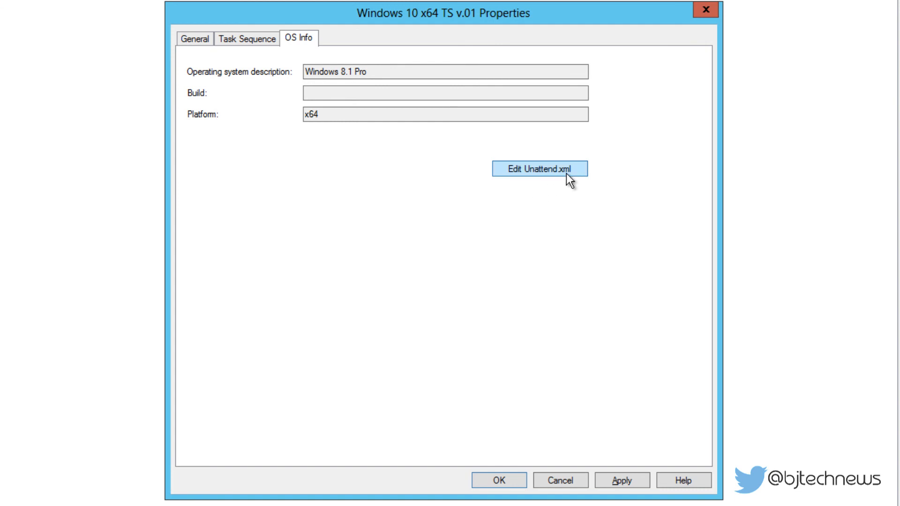
click(538, 168)
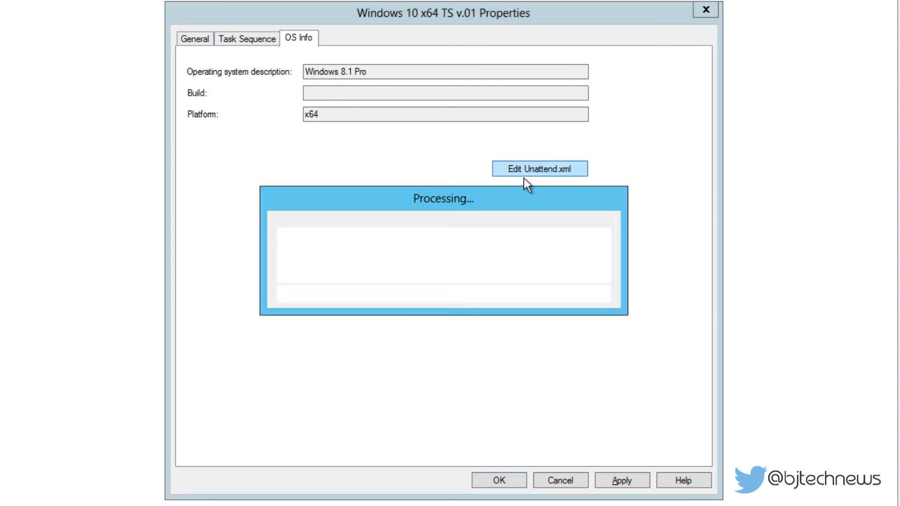